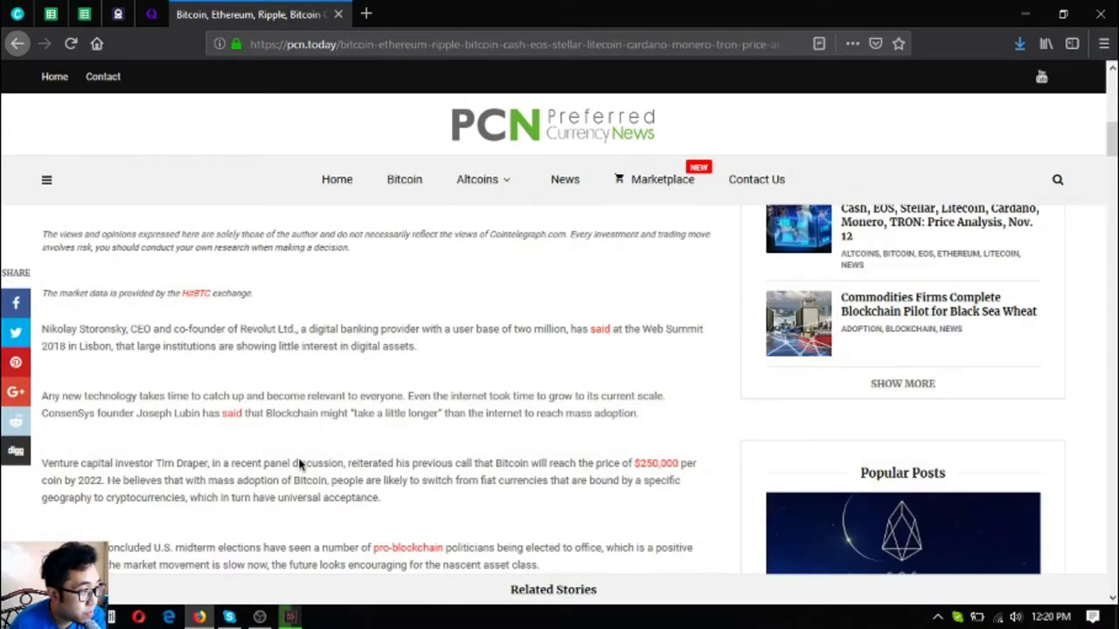
Scroll through the BTC/USD analysis and chart until the ETH/USD heading appears
scroll("up", 3)
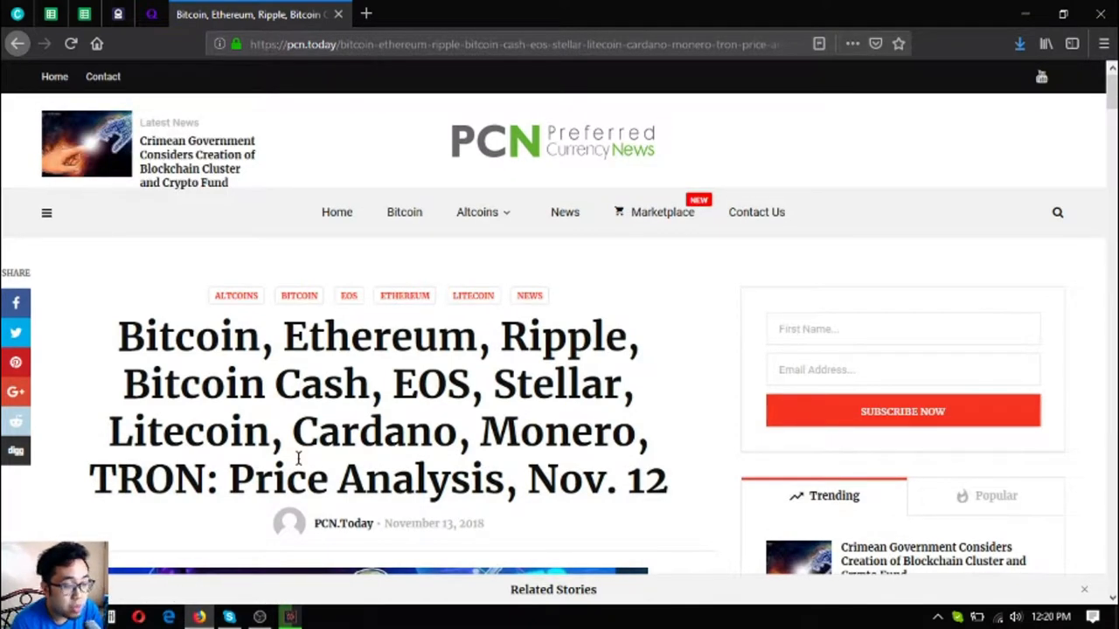
scroll("down", 3)
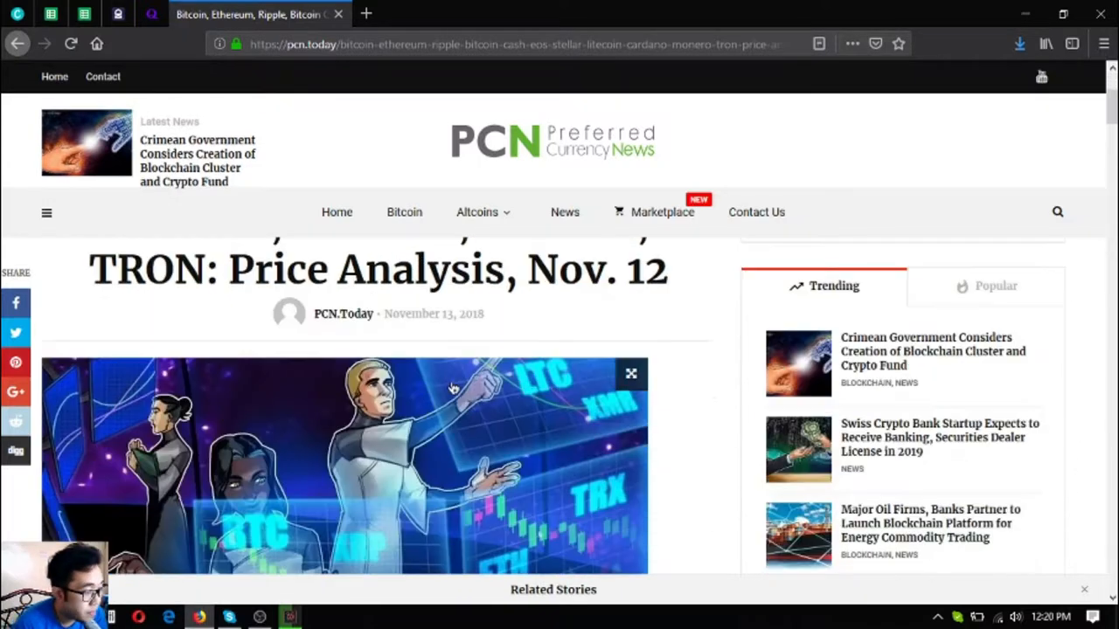
scroll("down", 3)
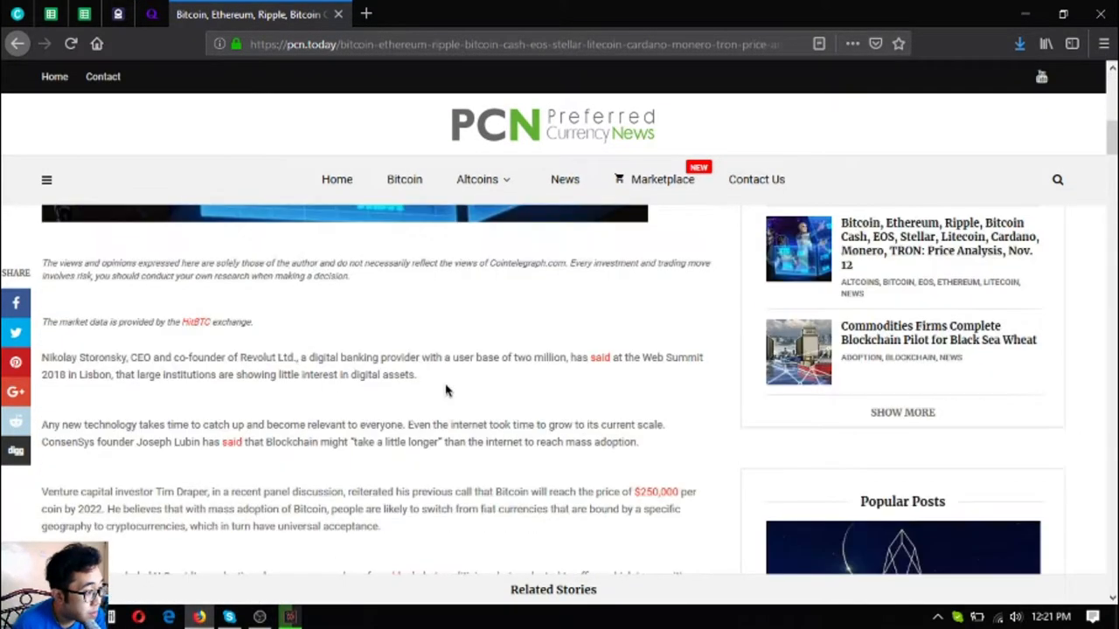
scroll("down", 3)
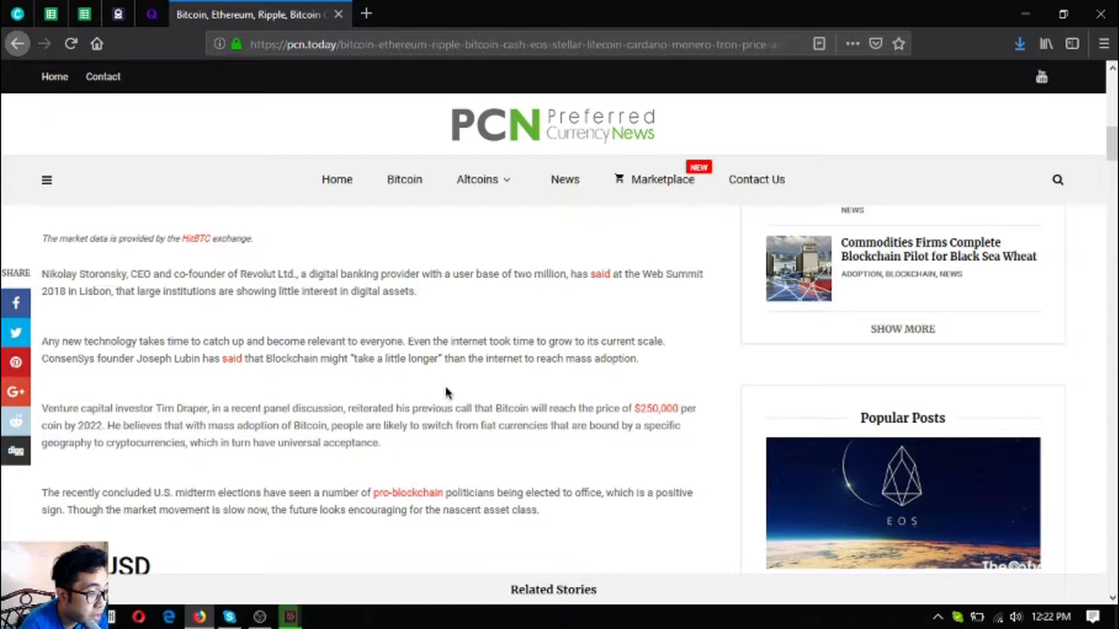
scroll("down", 3)
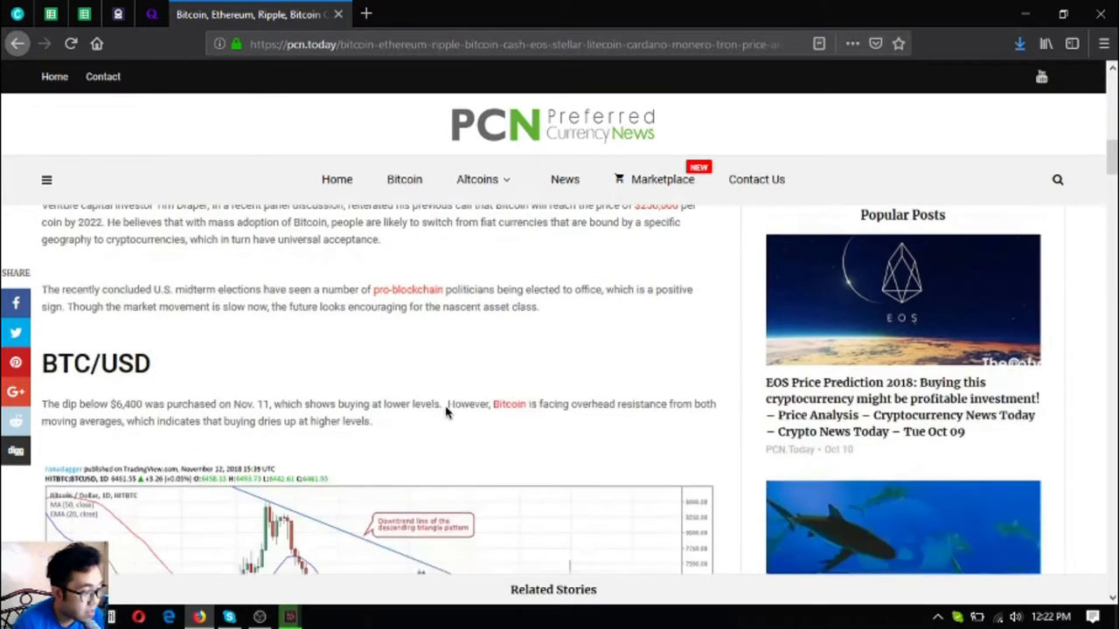
scroll("down", 3)
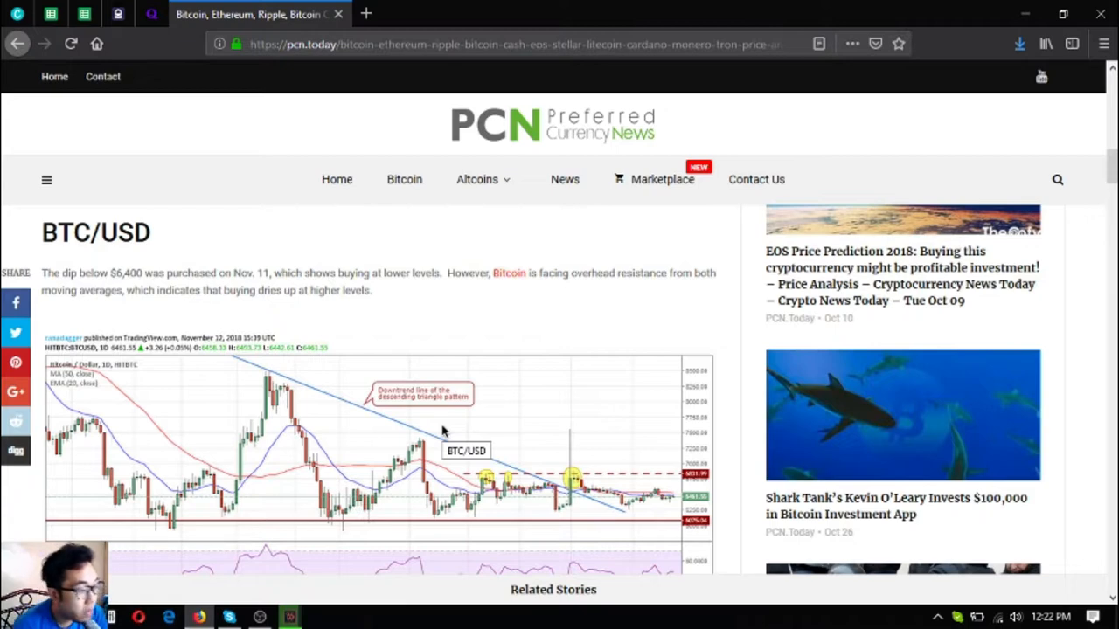
scroll("down", 3)
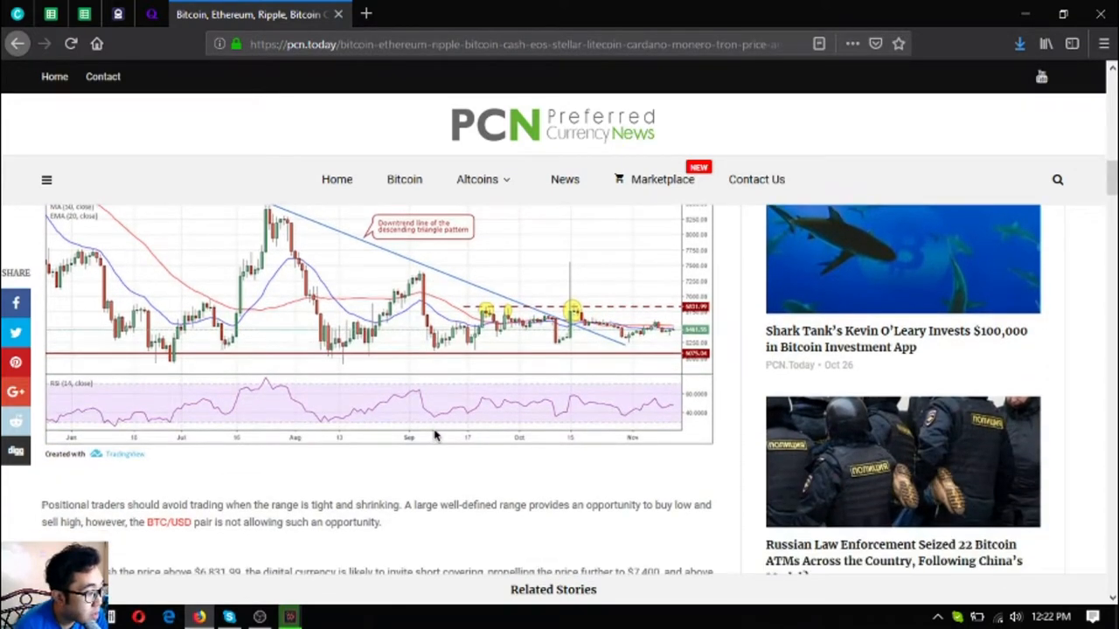
scroll("down", 3)
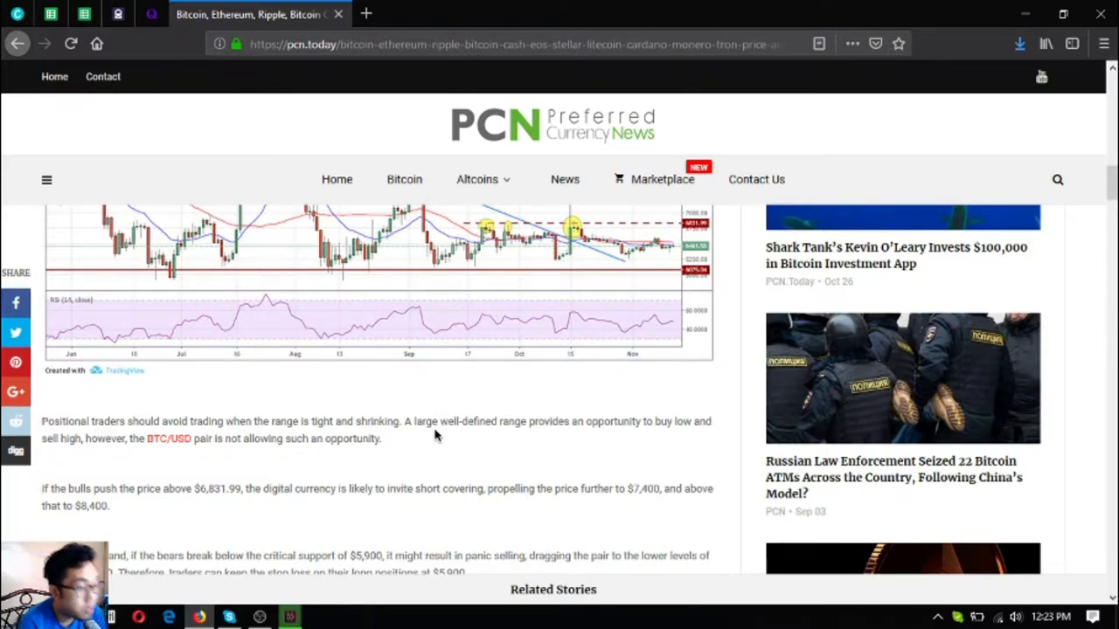
scroll("down", 3)
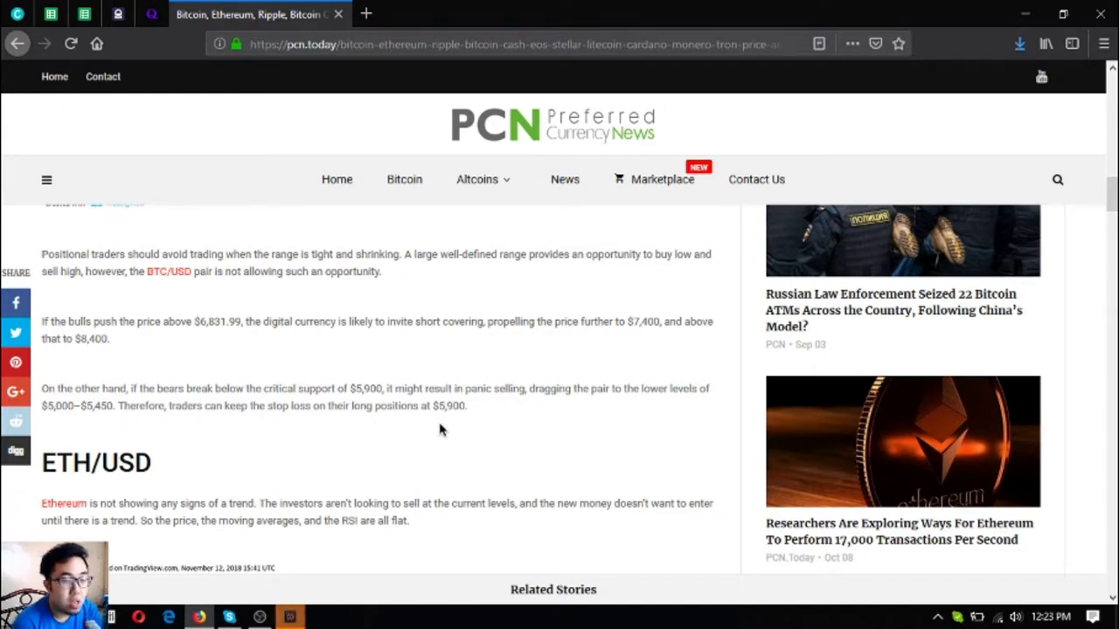
Scroll past the ETH/USD chart through the Ethereum range analysis to the XRP/USD heading
scroll("down", 3)
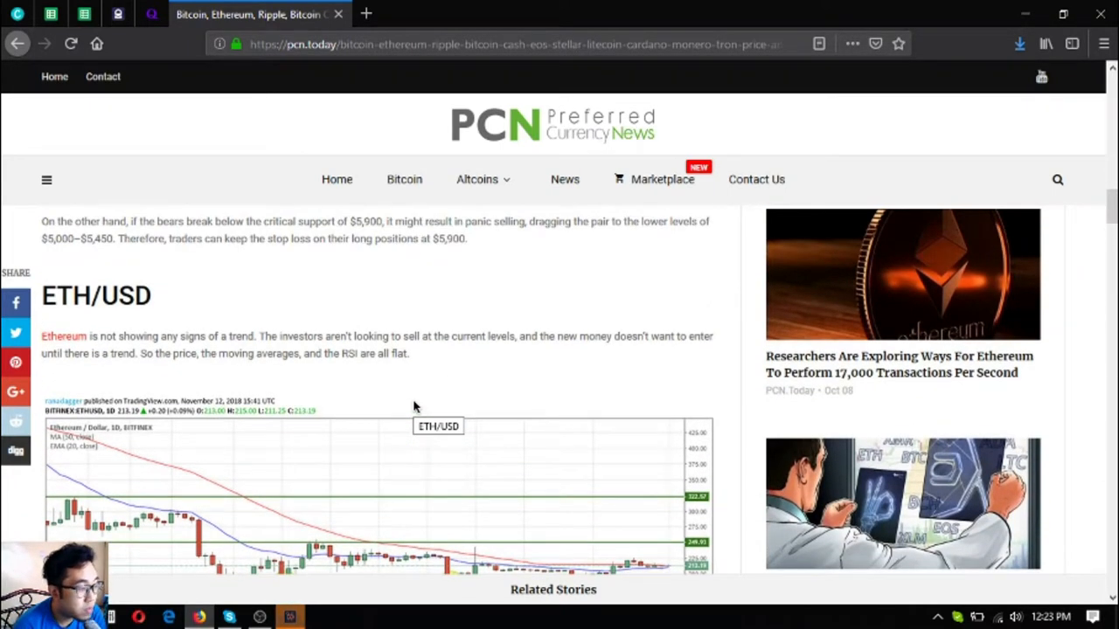
mouse_move(414, 411)
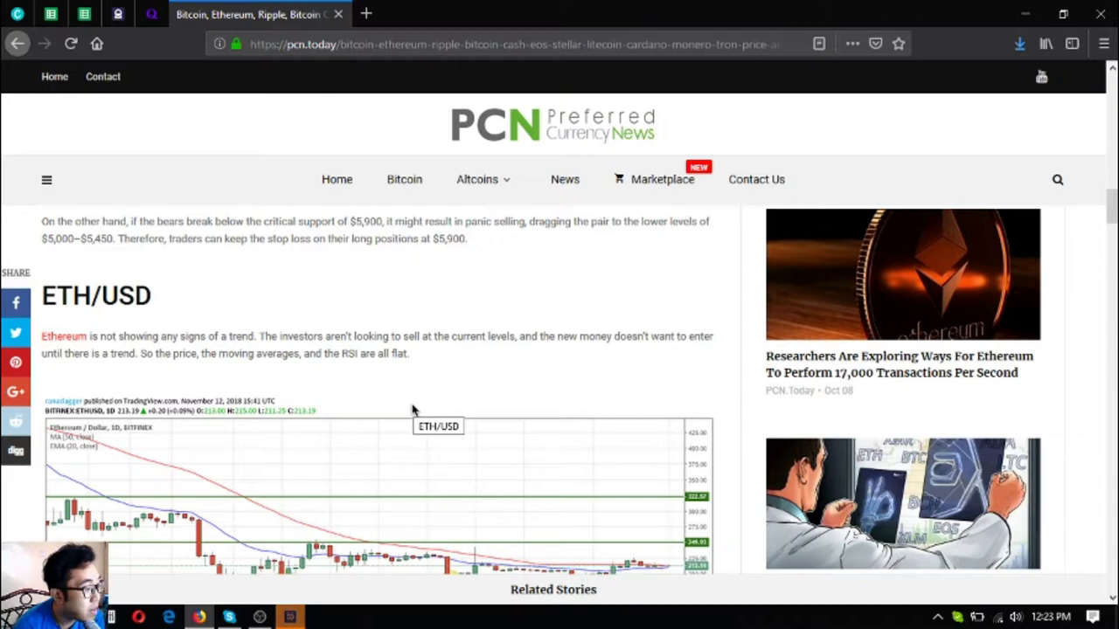
scroll("down", 3)
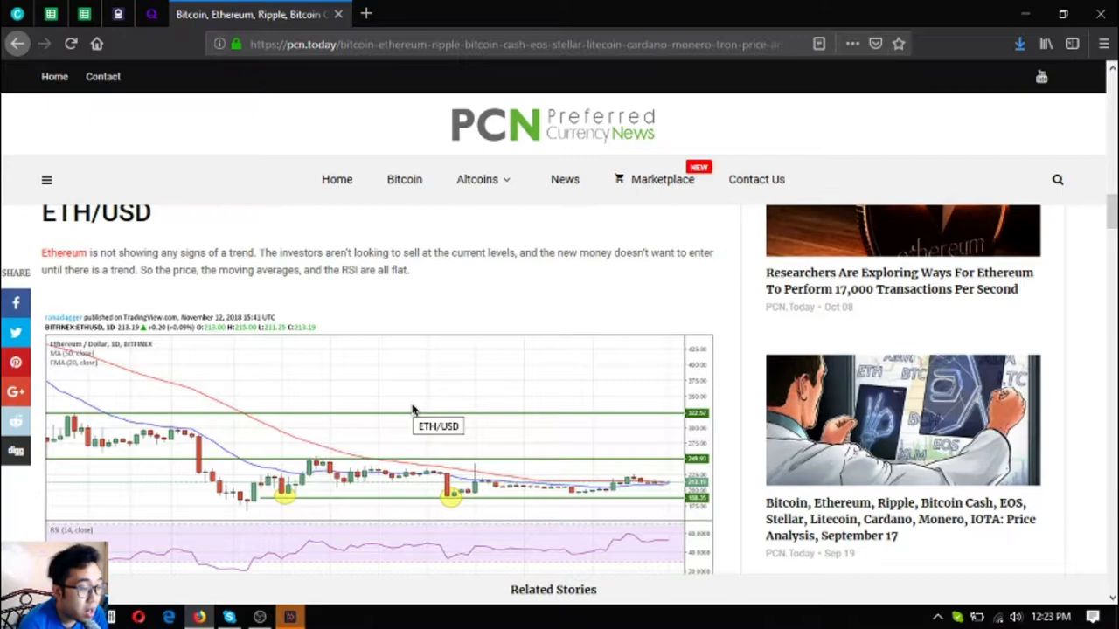
scroll("down", 3)
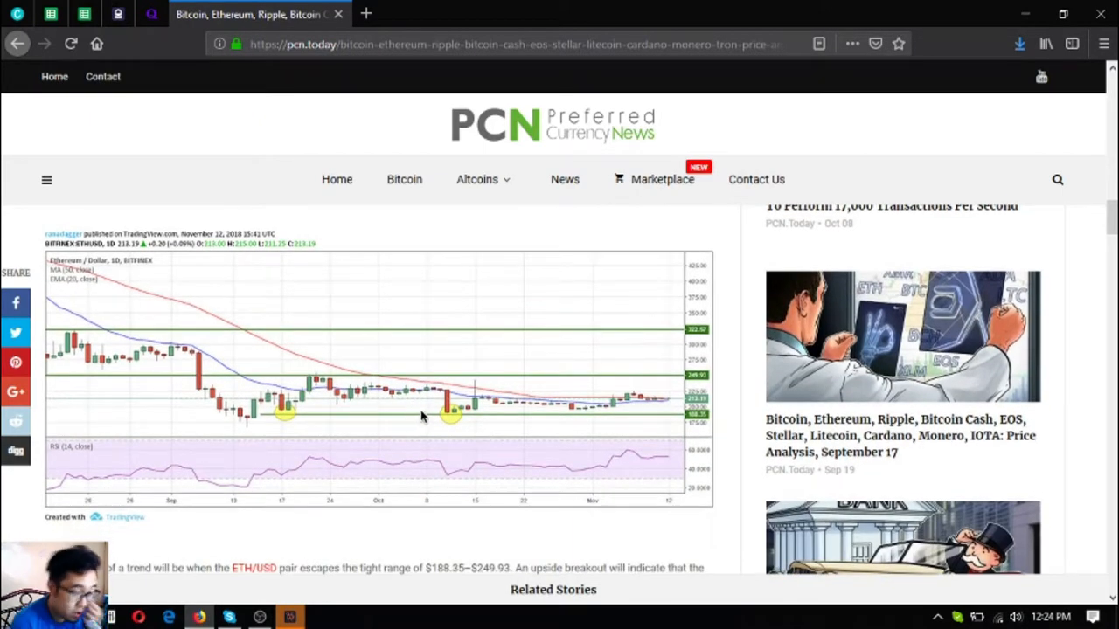
scroll("down", 3)
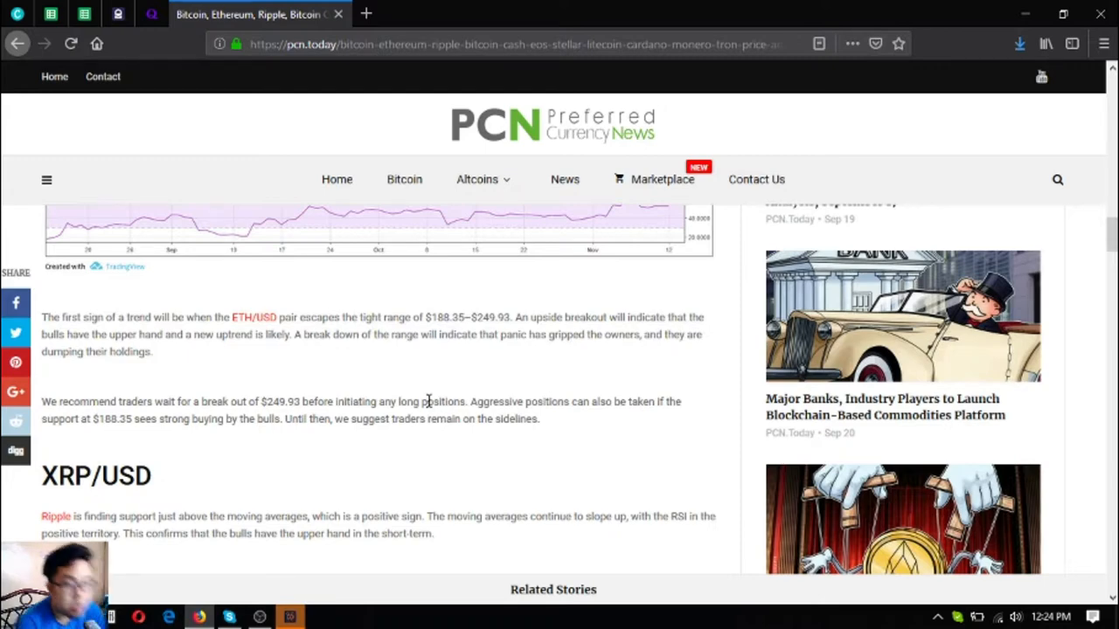
Scroll through the XRP/USD chart and Ripple target text to the BCH/USD heading
scroll("down", 3)
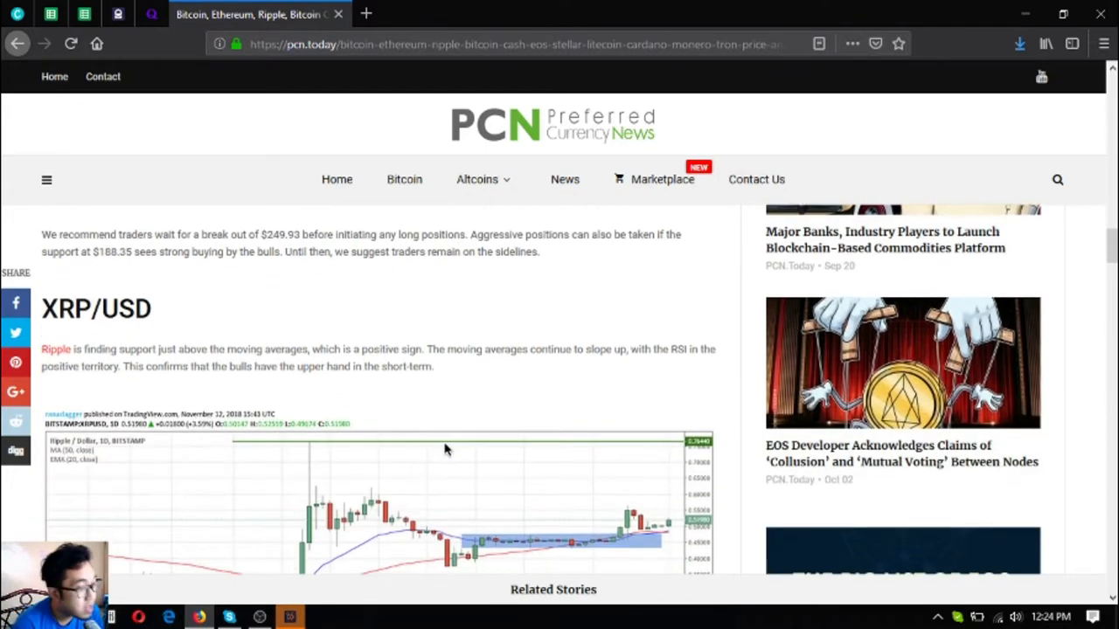
scroll("down", 3)
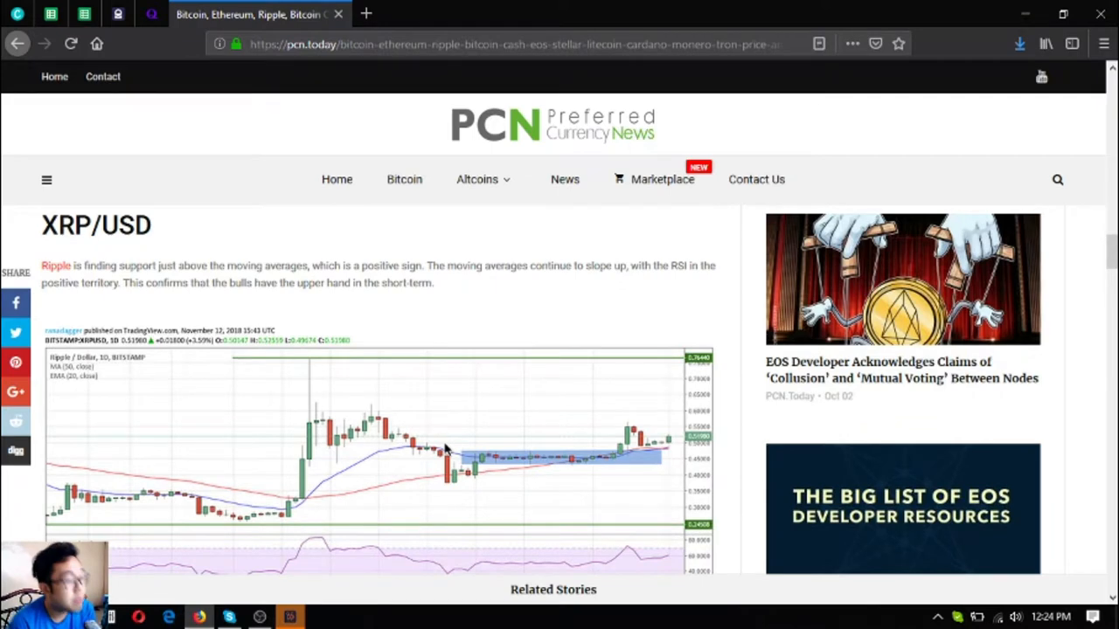
scroll("down", 3)
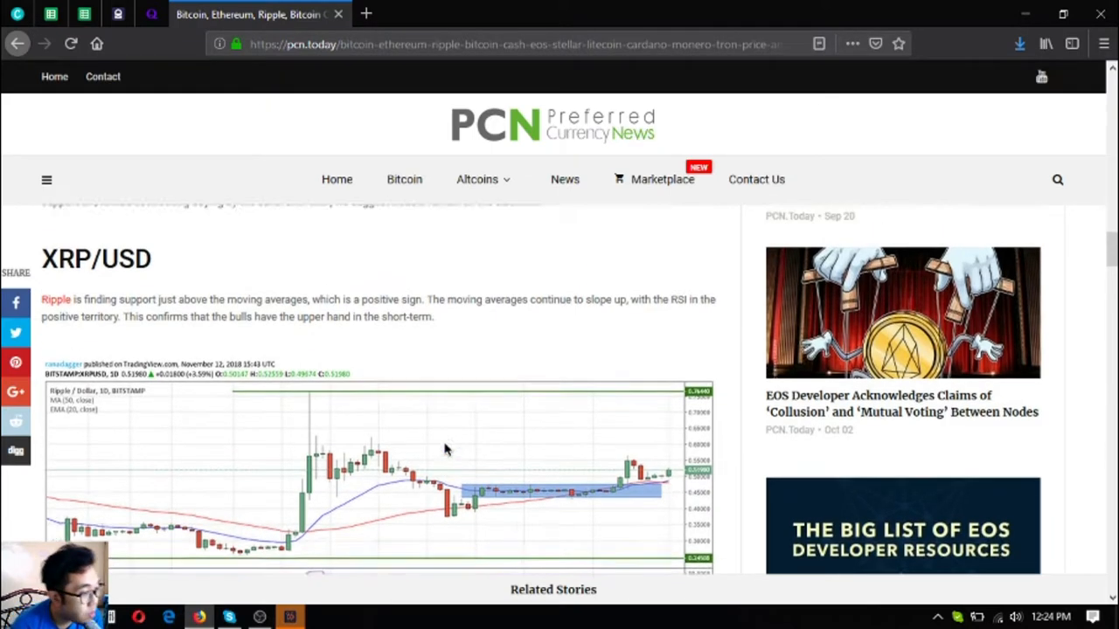
scroll("up", 3)
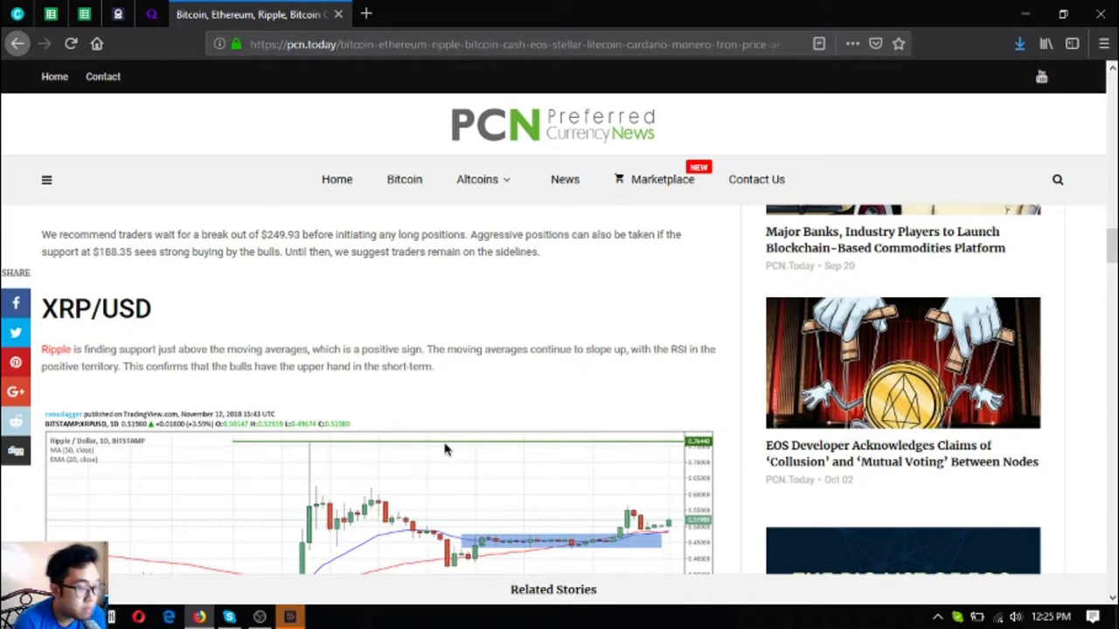
scroll("down", 3)
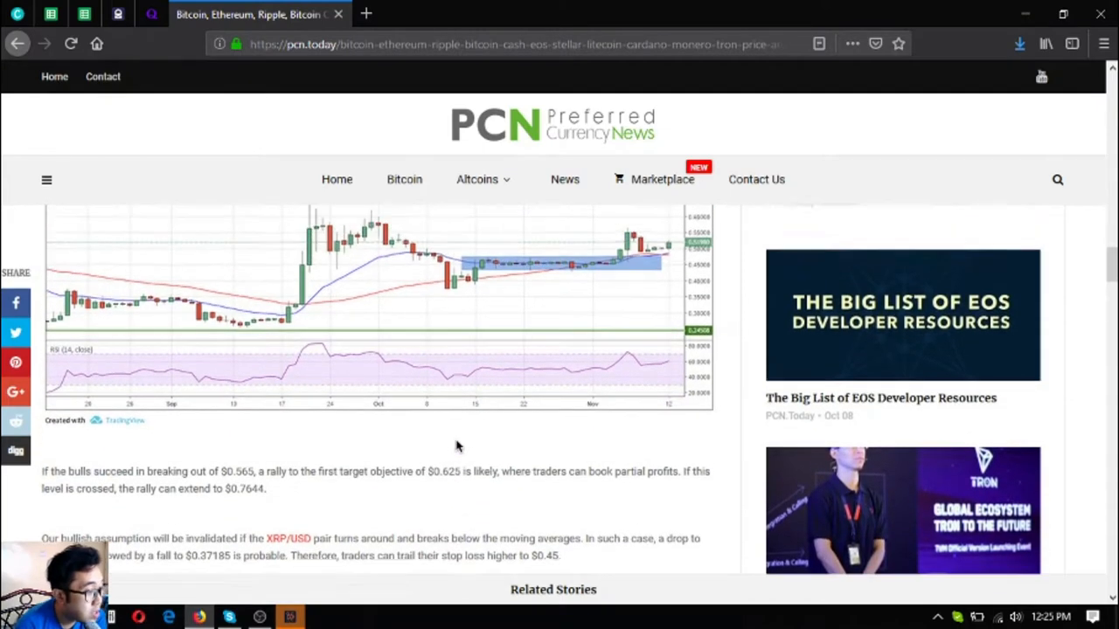
scroll("down", 3)
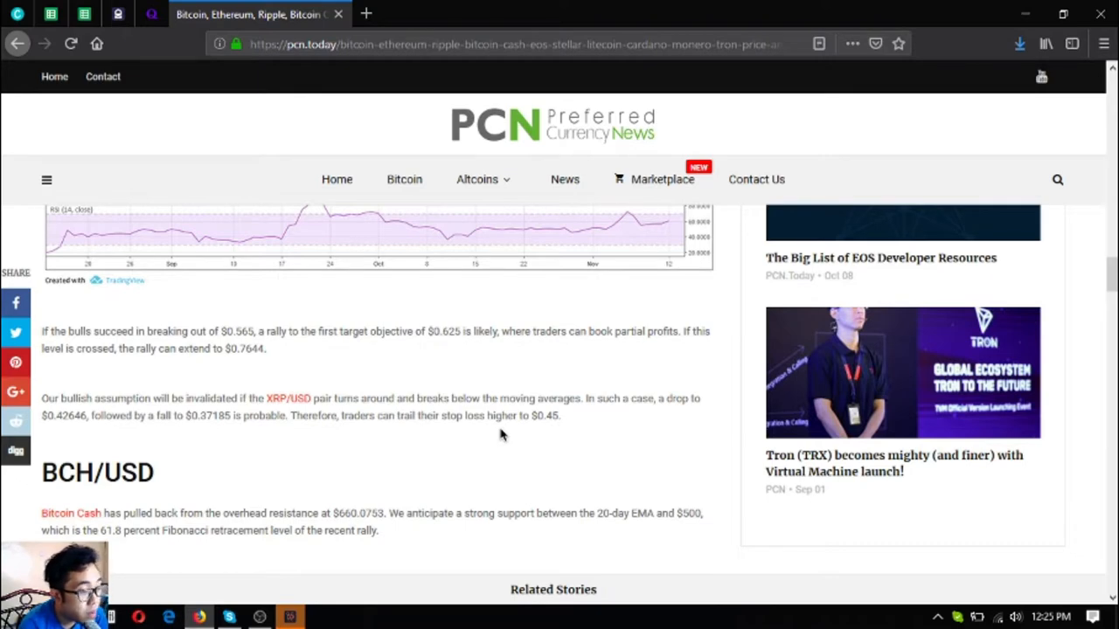
Scroll past the BCH/USD conclusion and chart to the start of the EOS/USD section
scroll("down", 3)
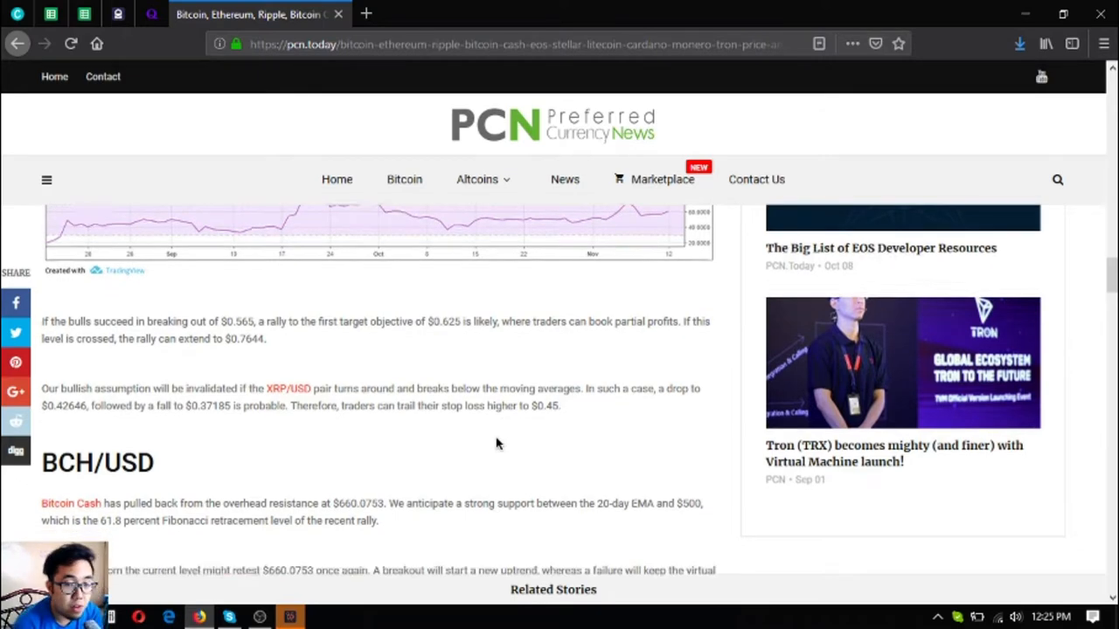
scroll("down", 3)
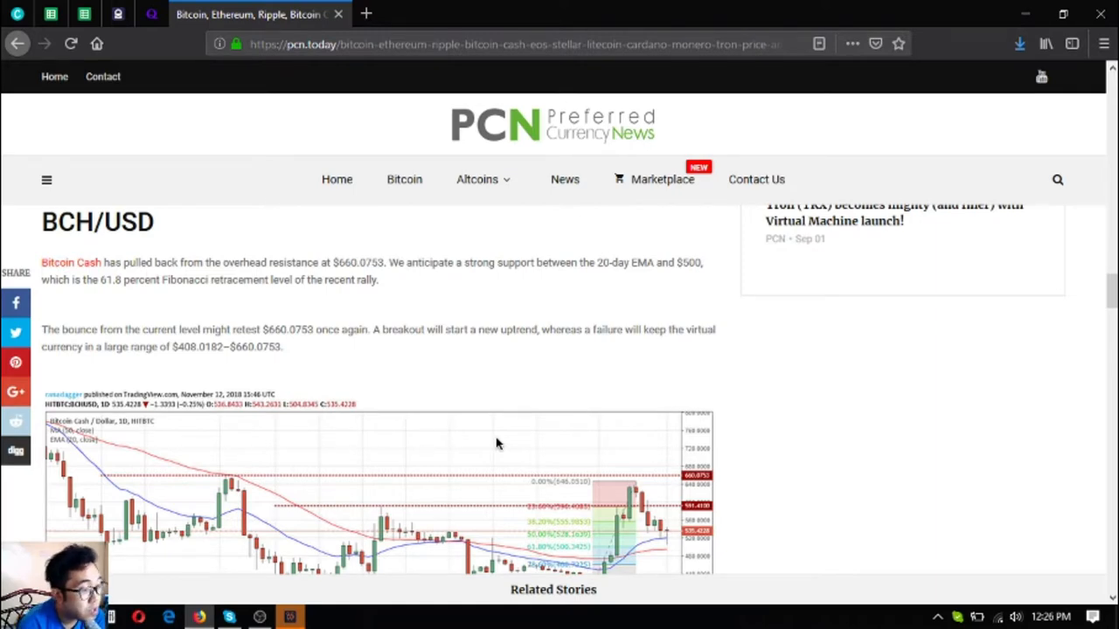
scroll("down", 3)
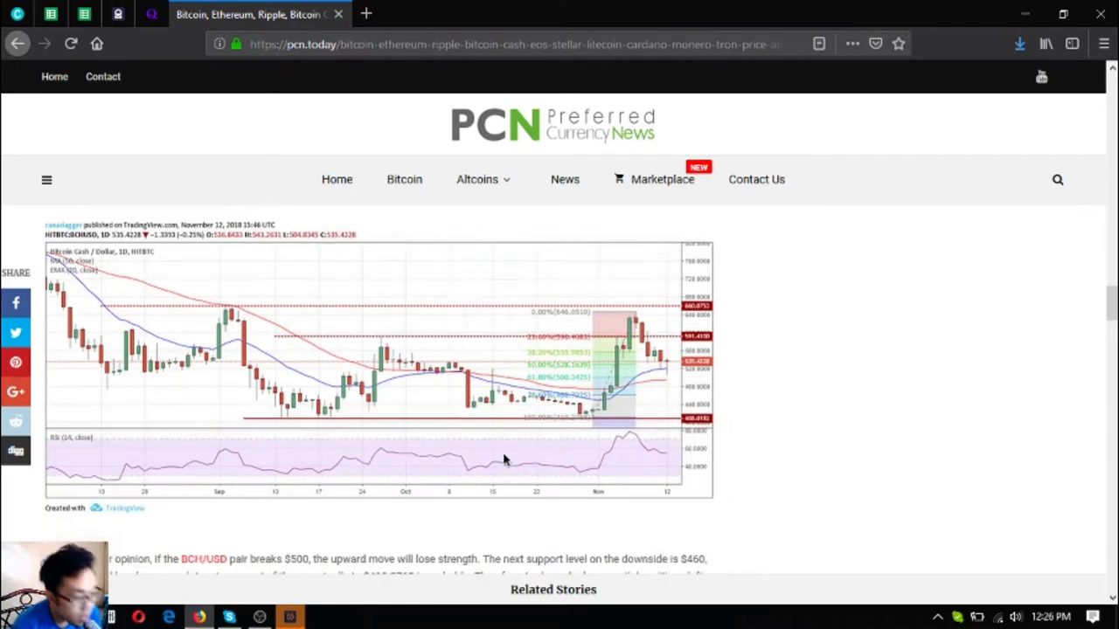
scroll("down", 3)
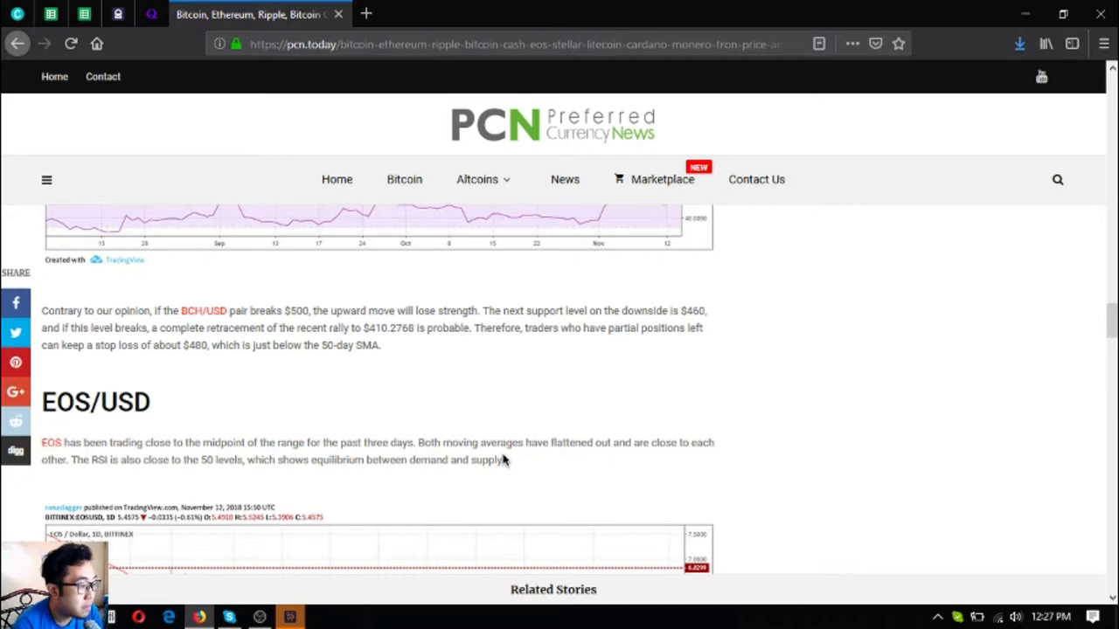
scroll("down", 3)
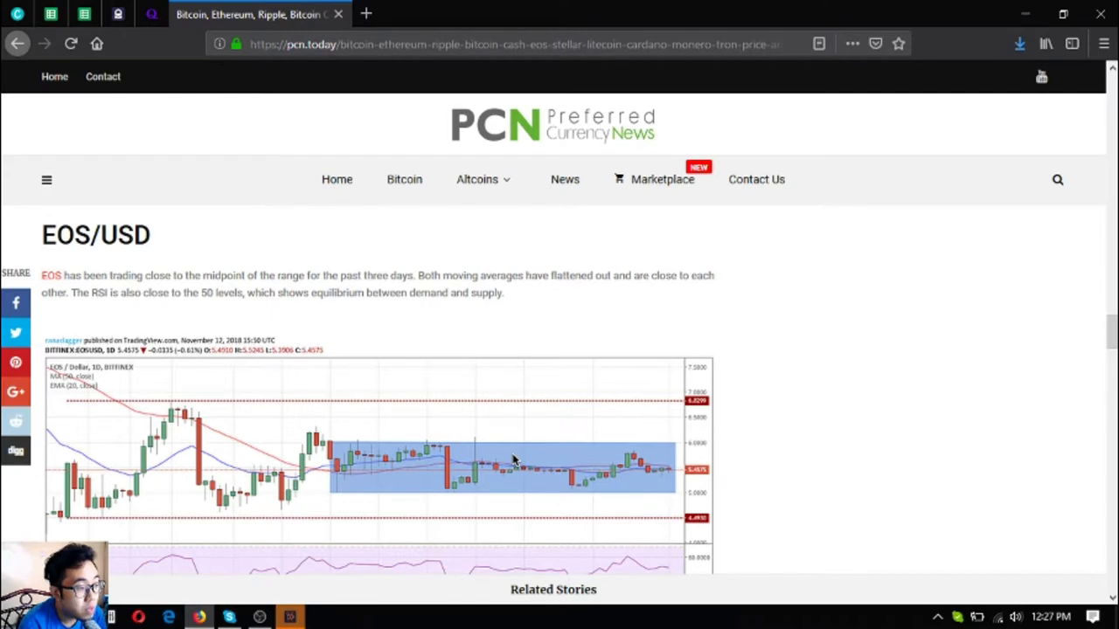
Scroll down the EOS/USD chart to the trade notes about the $5–$6 range
scroll("down", 3)
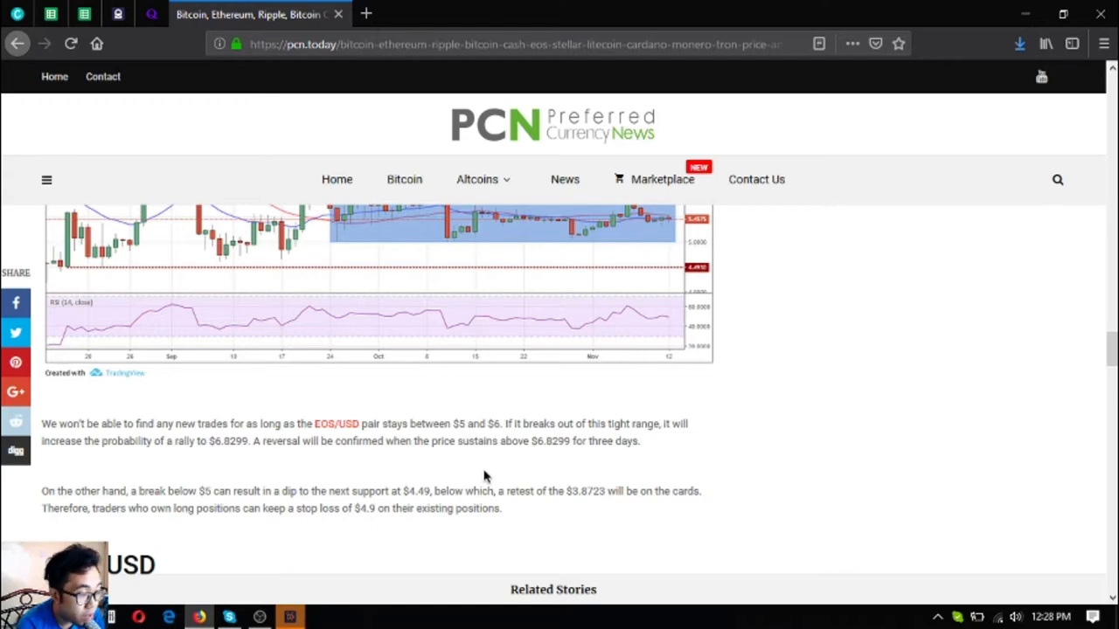
Scroll through the XLM/USD chart to its notes on the $0.304 resistance and stops
scroll("down", 3)
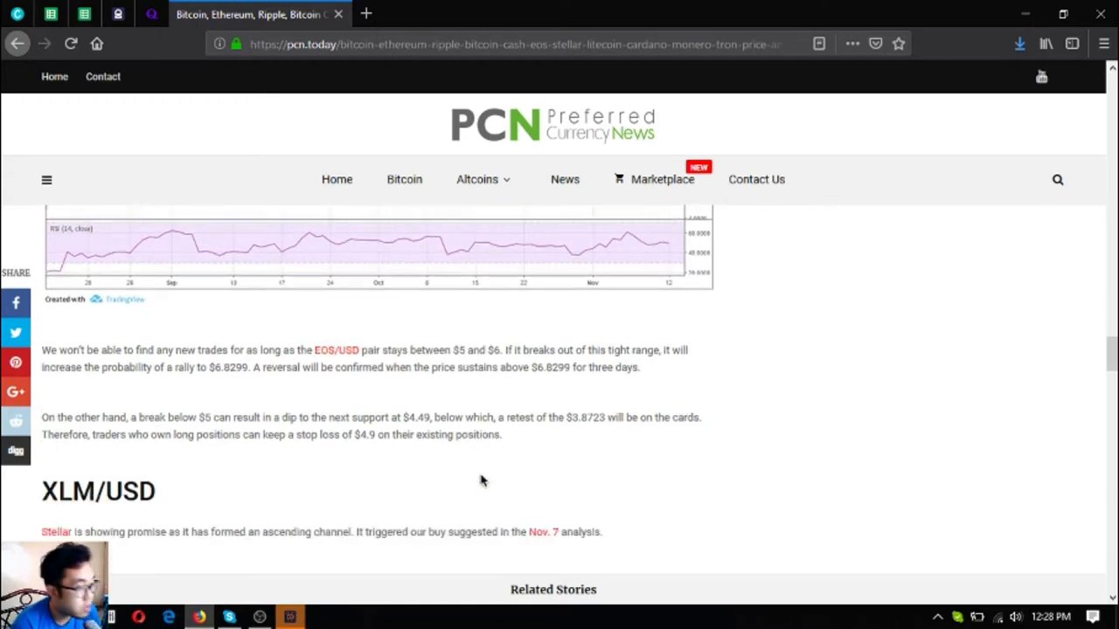
scroll("down", 3)
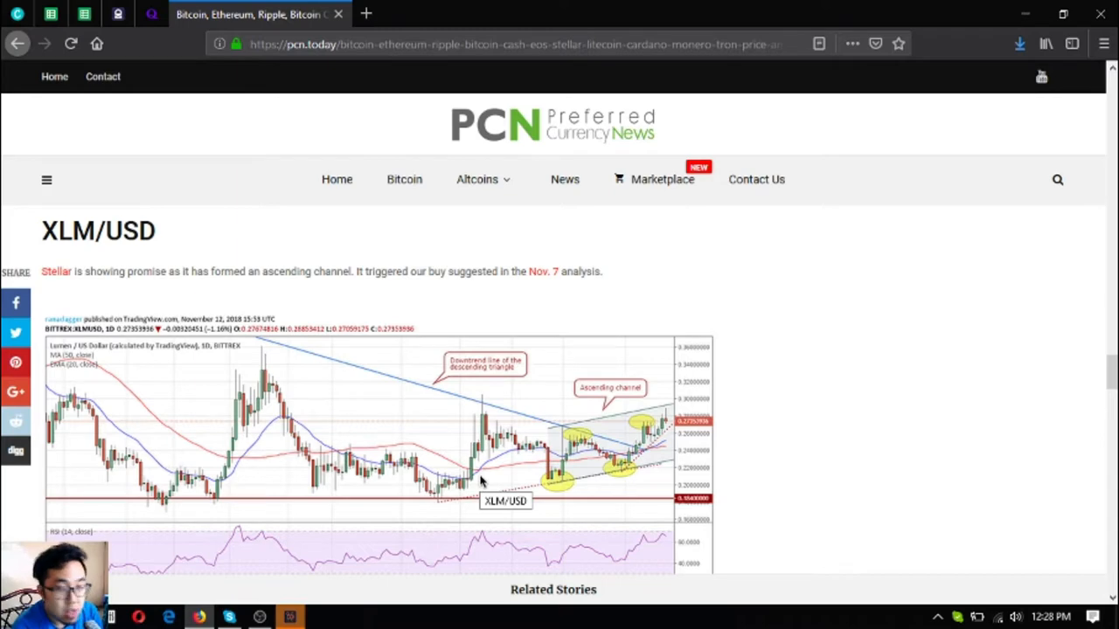
scroll("down", 3)
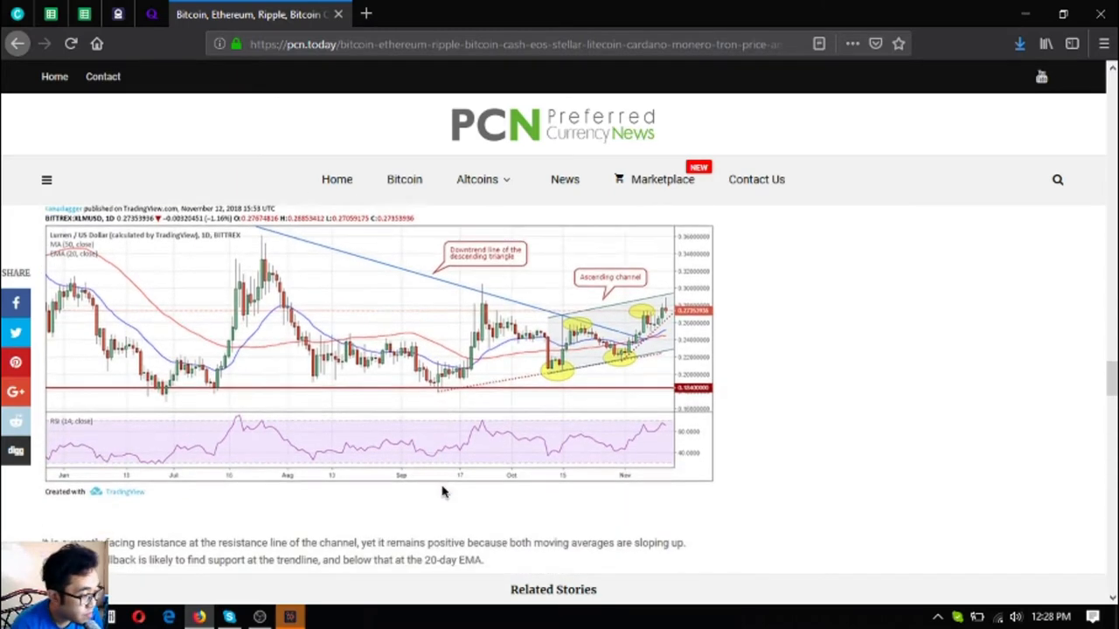
scroll("down", 3)
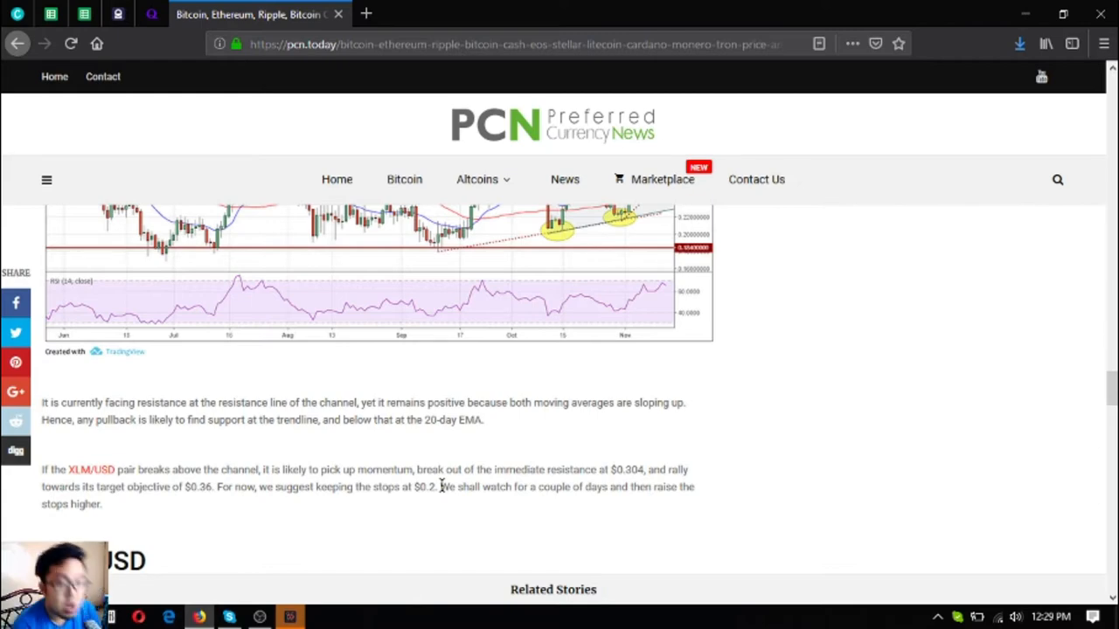
Scroll through the LTC/USD chart and $47.246 support conclusion to the ADA/USD heading
scroll("down", 3)
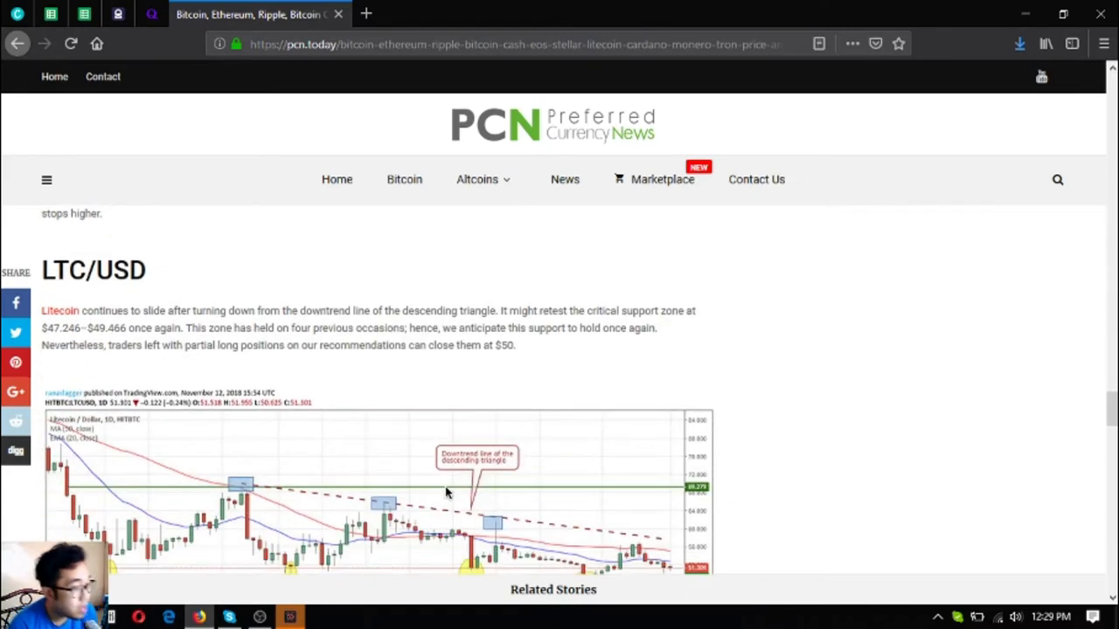
scroll("down", 3)
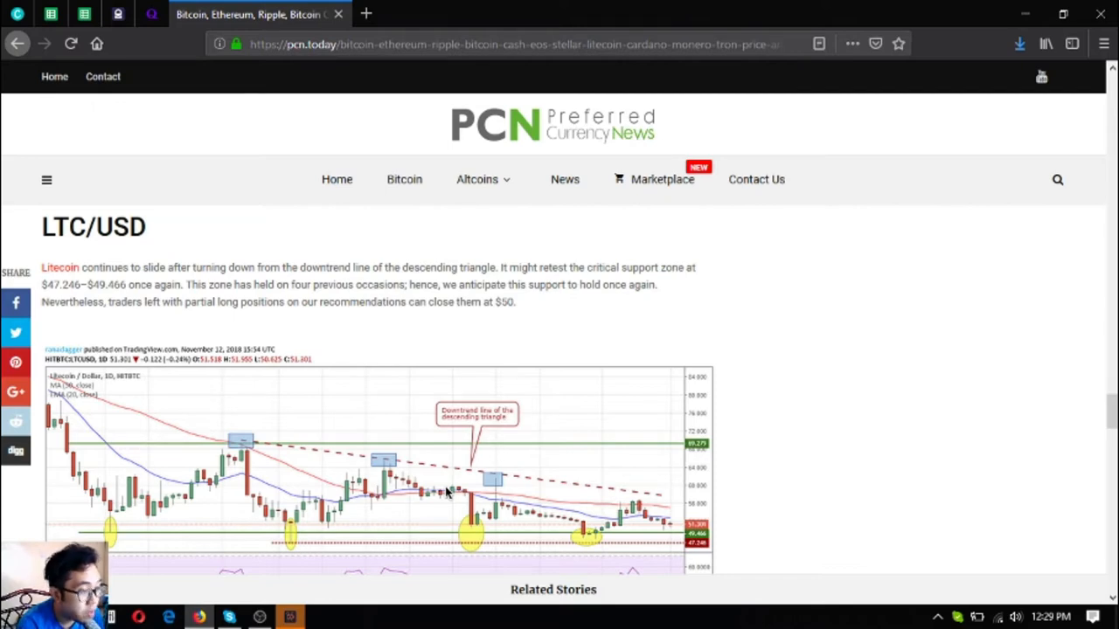
scroll("down", 3)
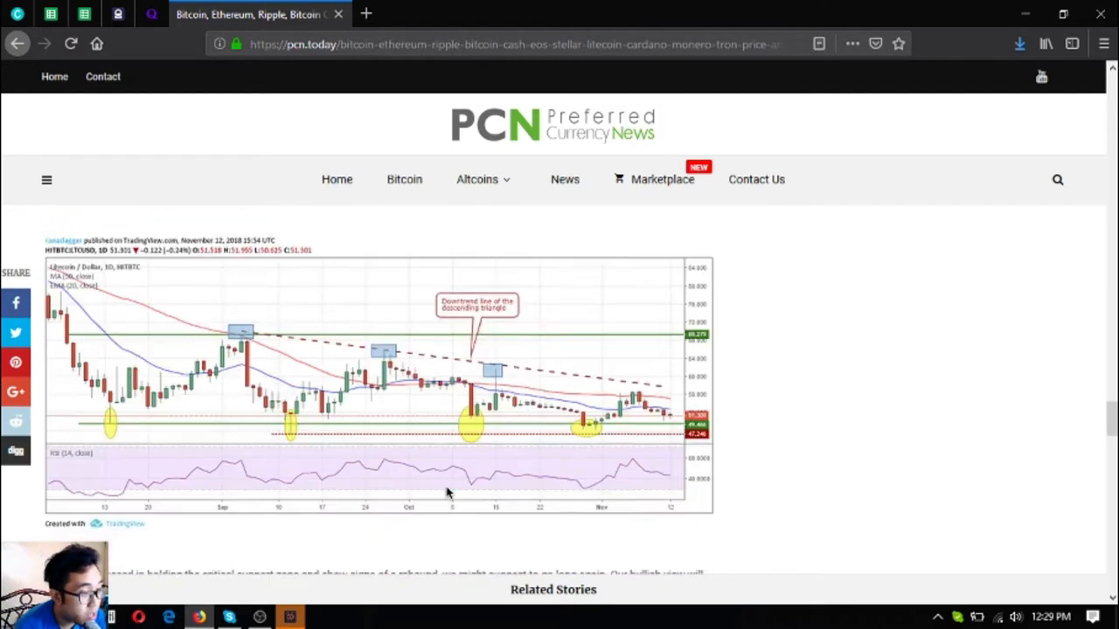
scroll("down", 3)
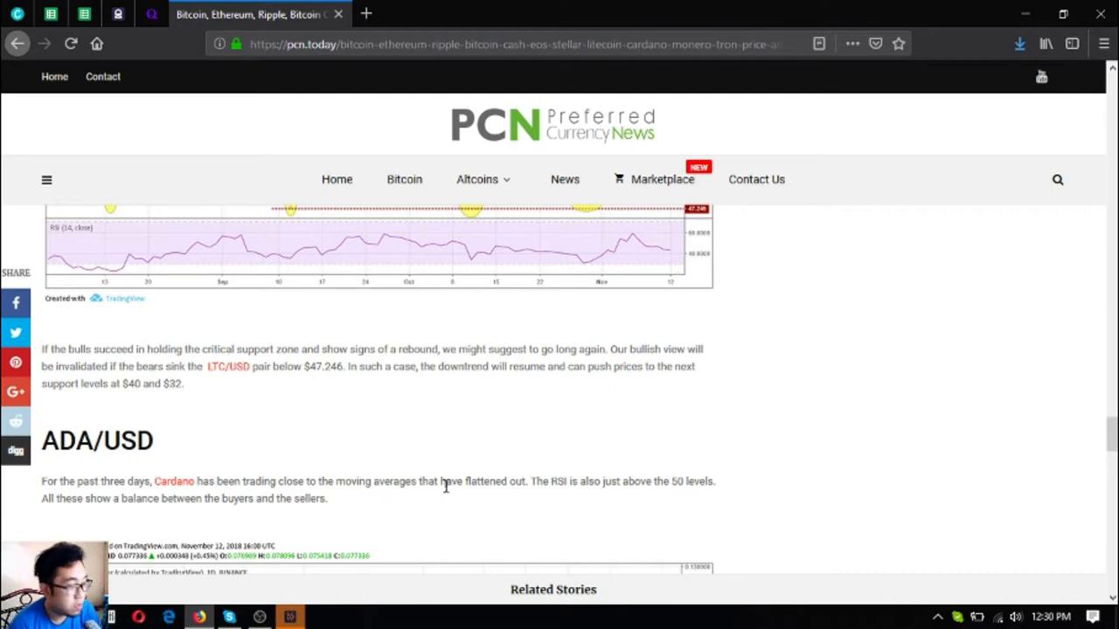
Scroll through the ADA/USD chart and closing breakout notes to the article's tags
scroll("down", 3)
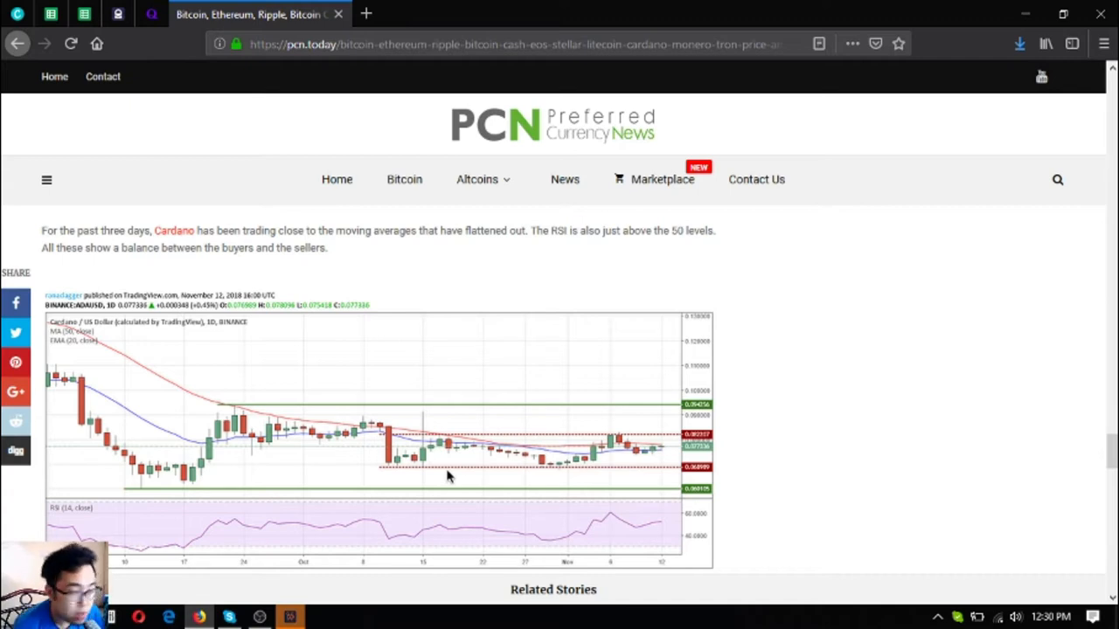
scroll("down", 3)
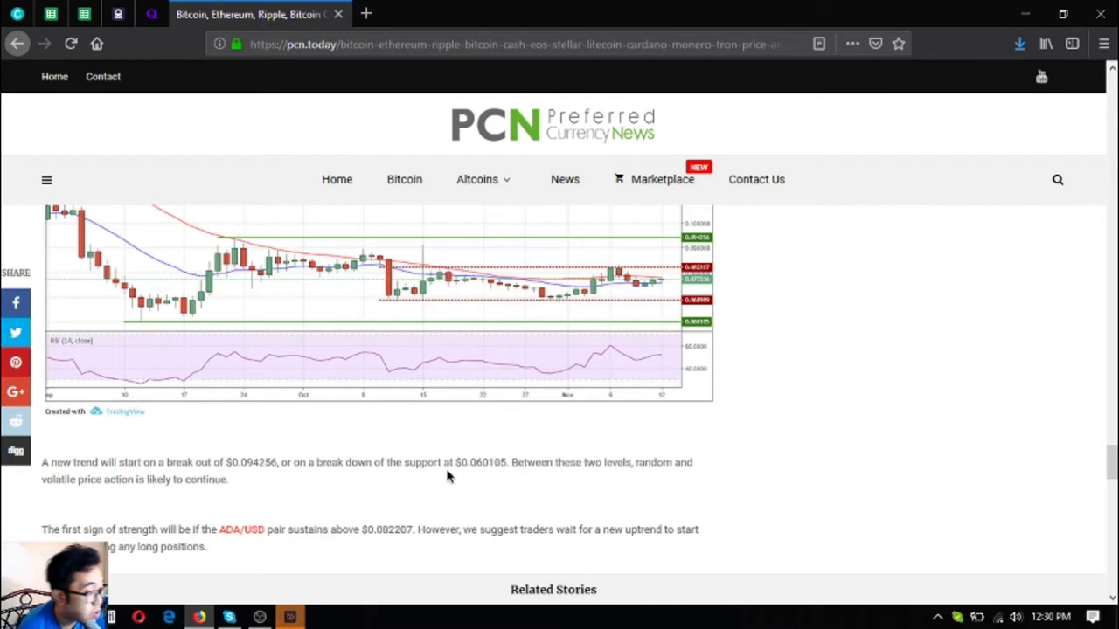
scroll("down", 3)
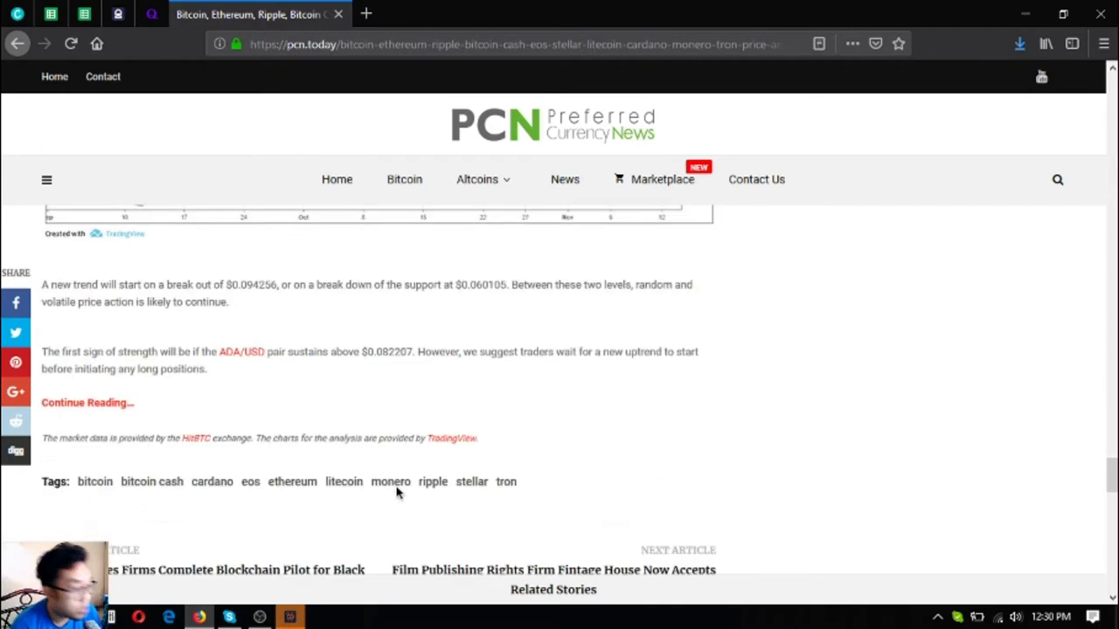
scroll("down", 3)
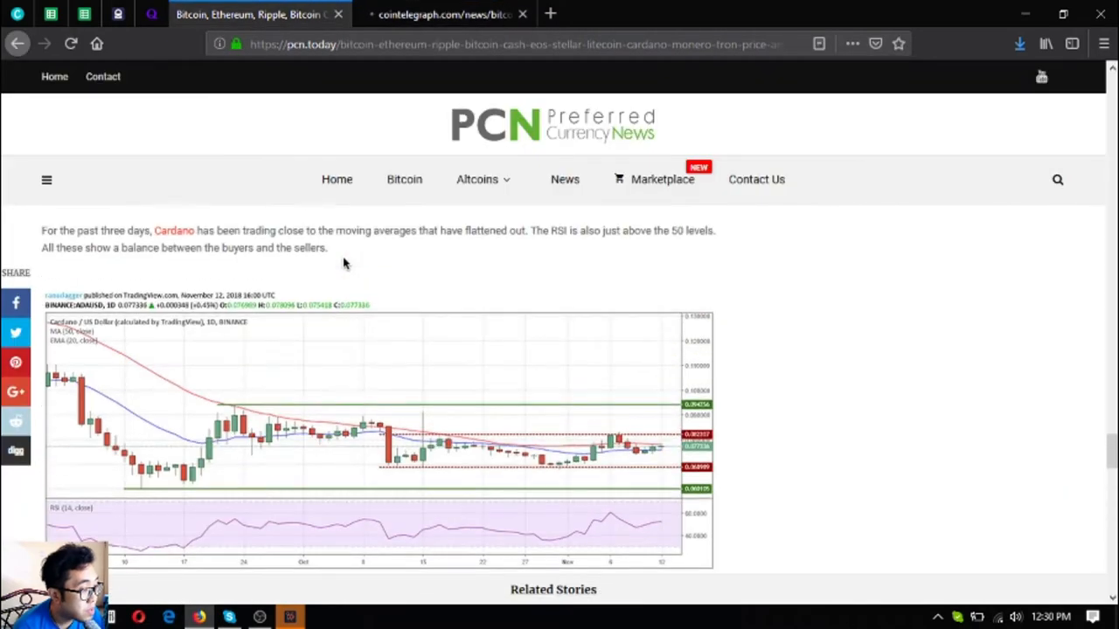
Switch to the Cointelegraph copy of the article and scroll down to its XMR/USD section
left_click(441, 13)
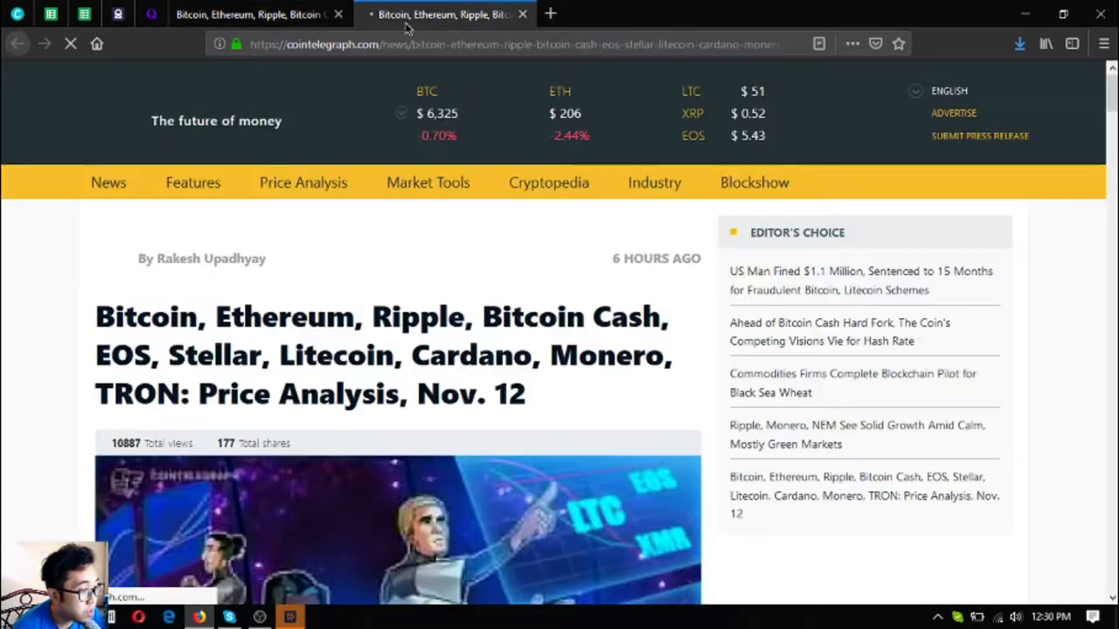
scroll("down", 3)
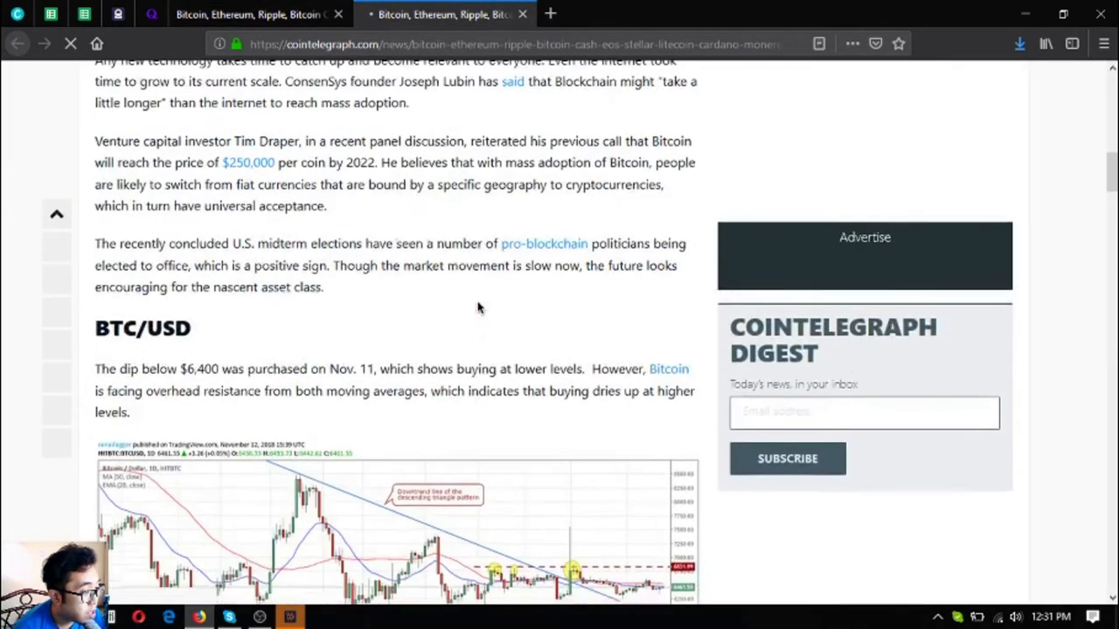
scroll("down", 3)
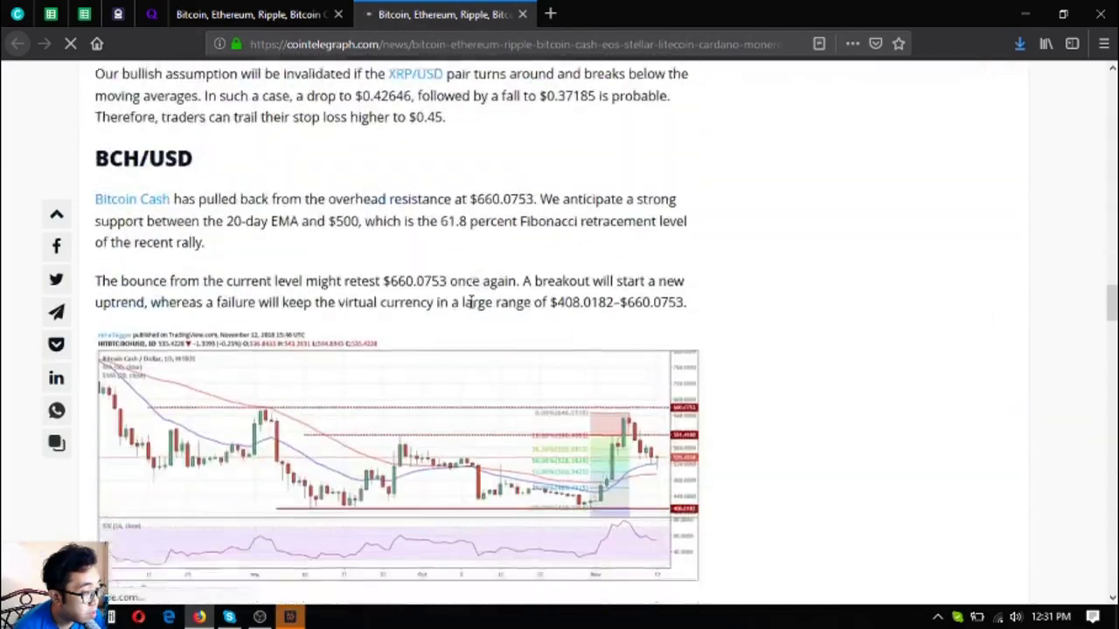
scroll("down", 3)
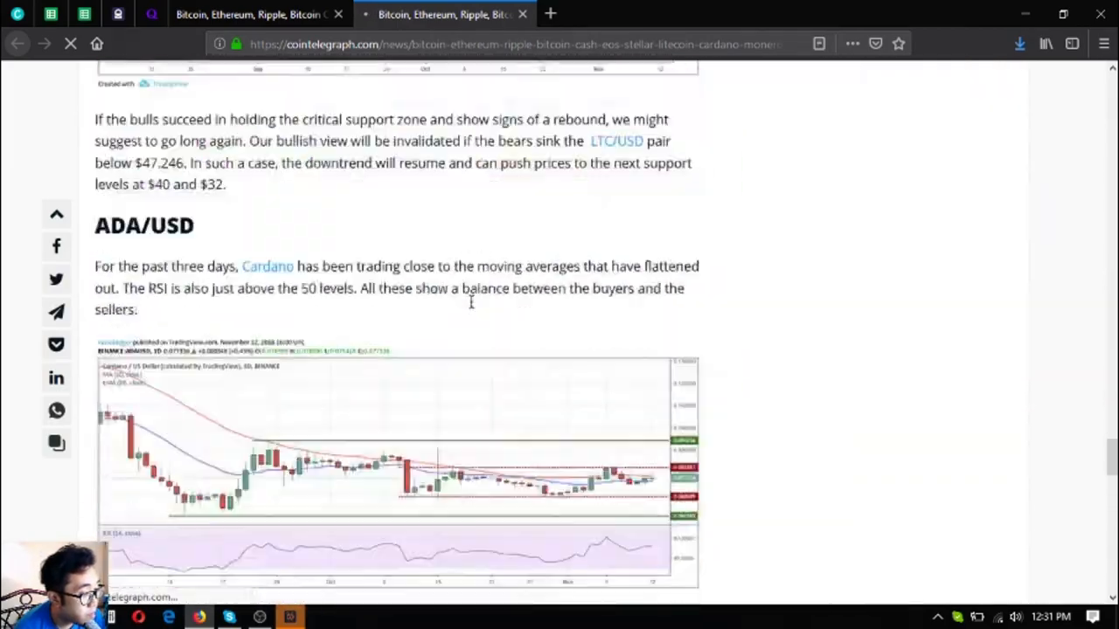
scroll("down", 3)
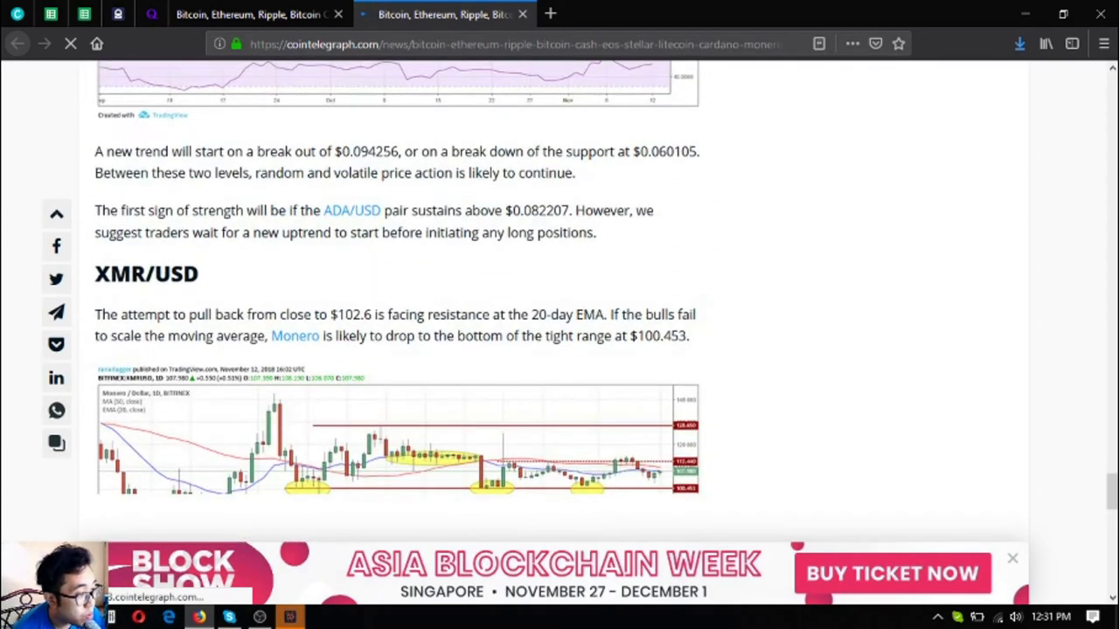
scroll("down", 3)
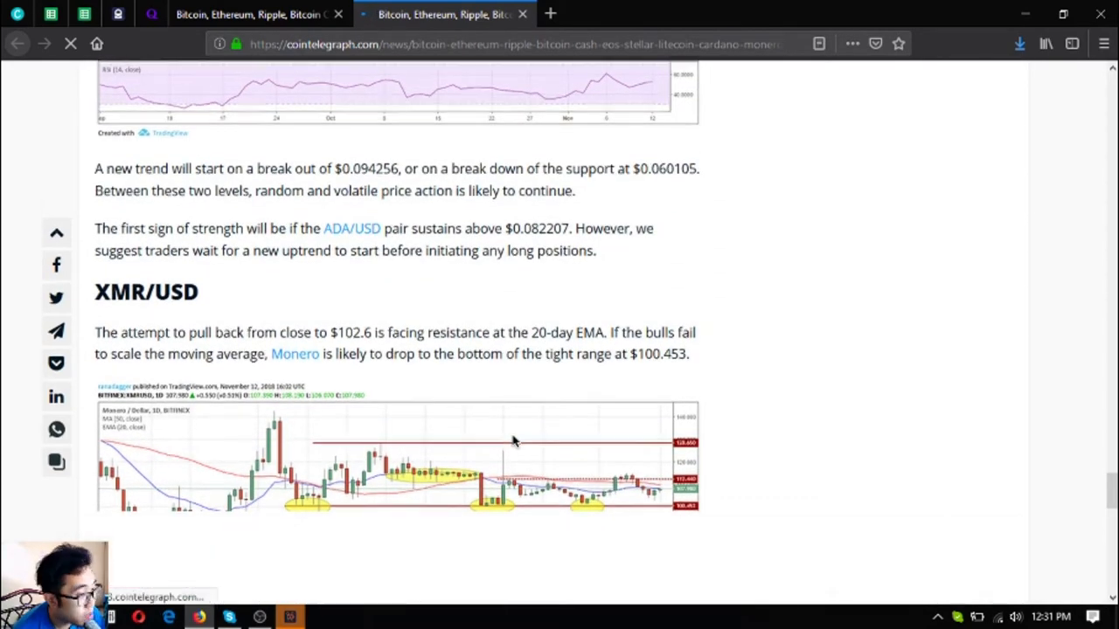
scroll("down", 3)
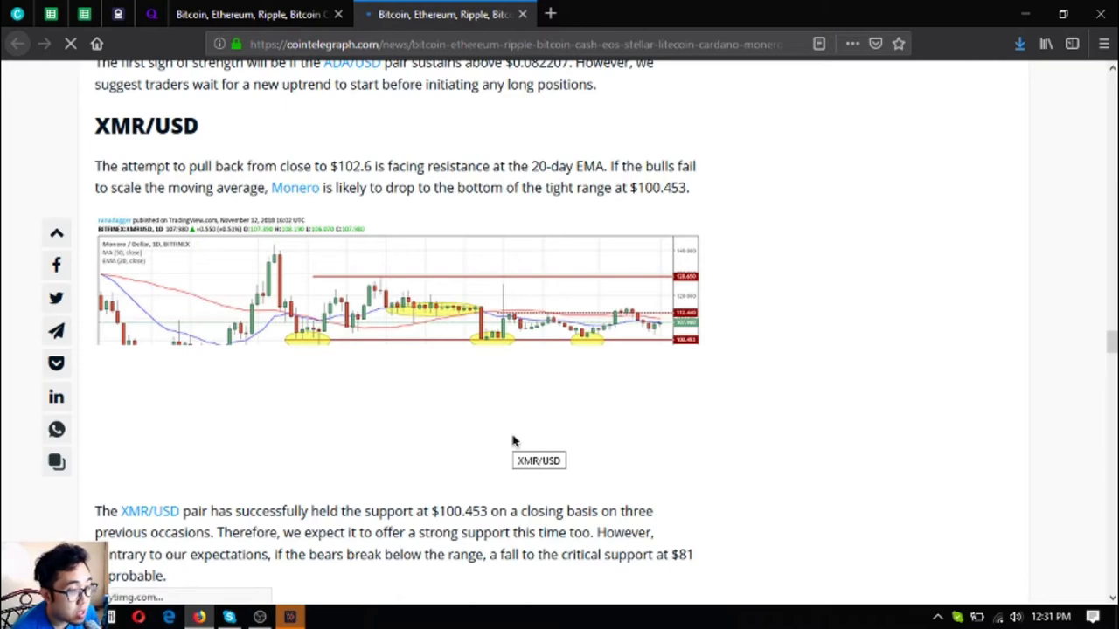
Scroll through the XMR/USD and TRX/USD sections to the closing notes and subscribe footer
scroll("down", 3)
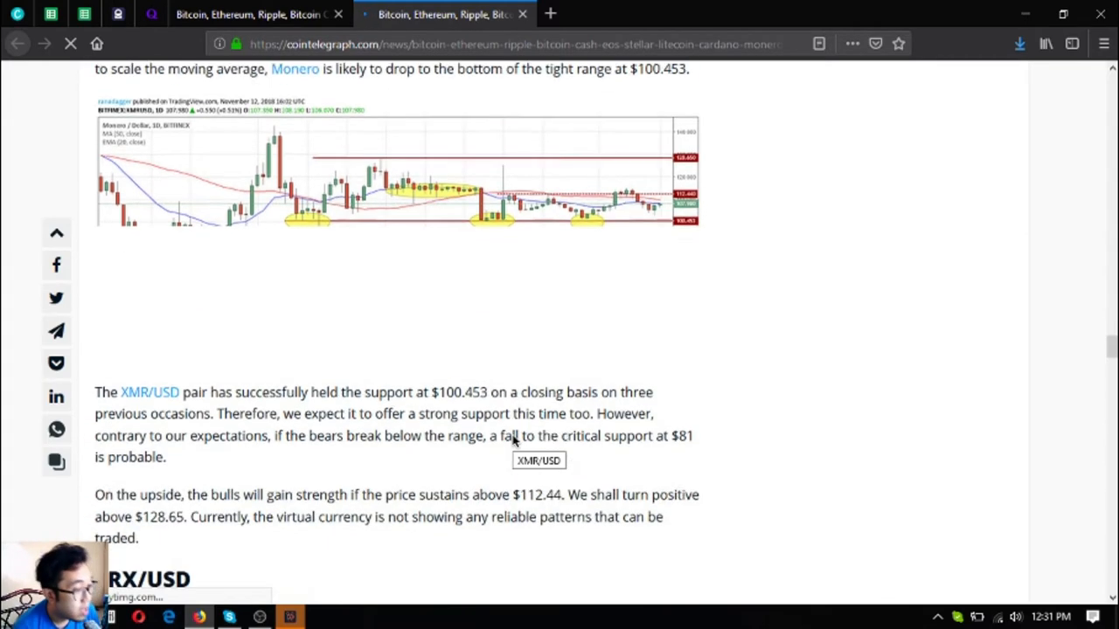
scroll("down", 3)
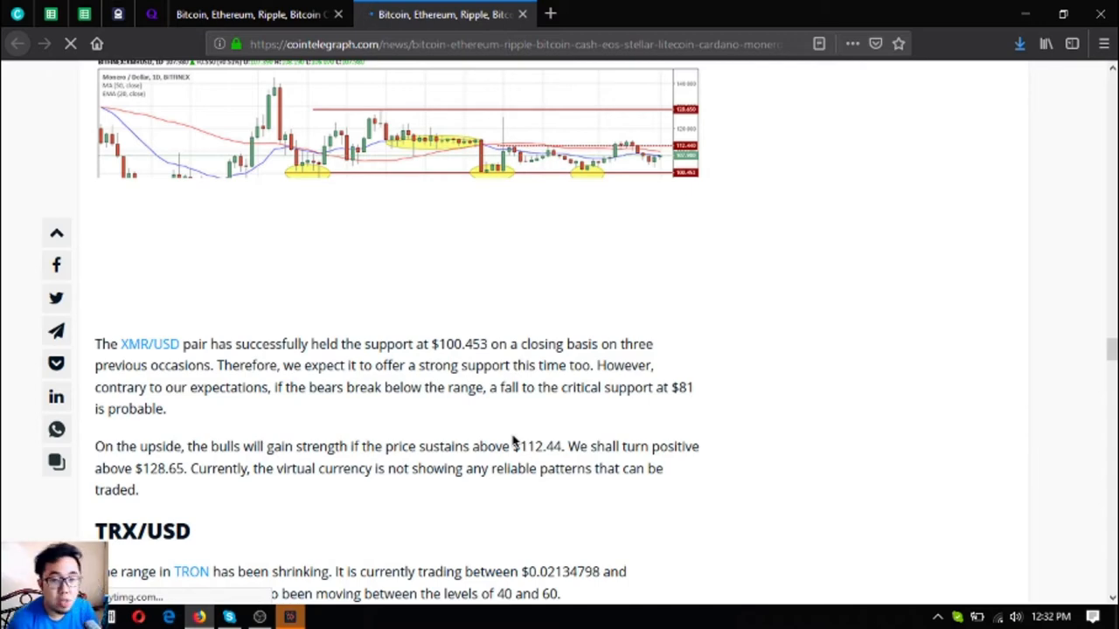
scroll("down", 3)
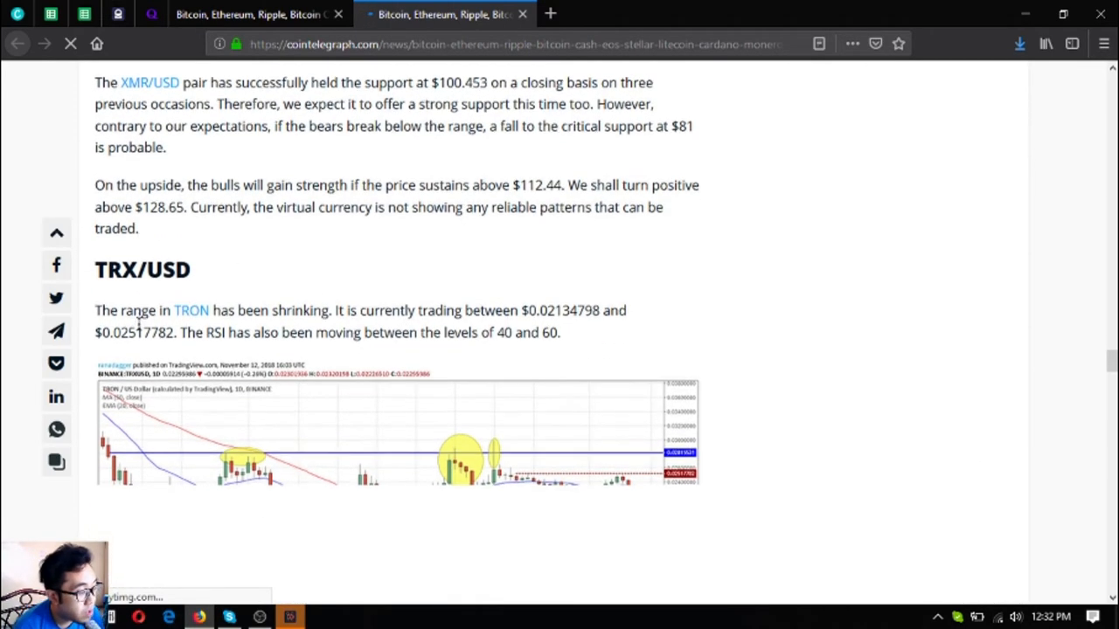
scroll("down", 3)
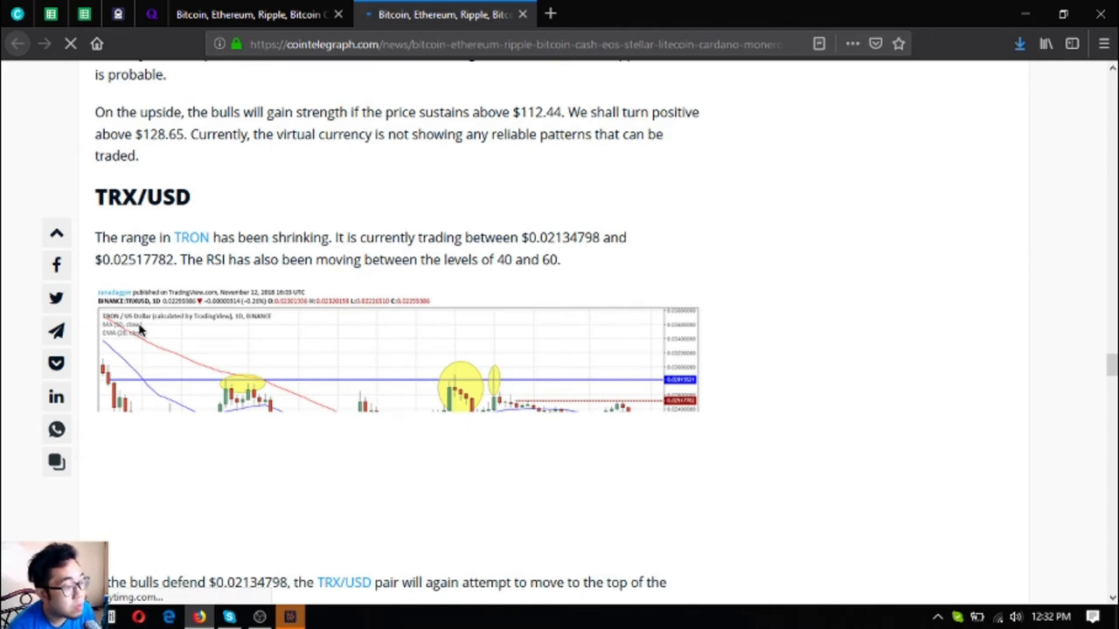
mouse_move(211, 369)
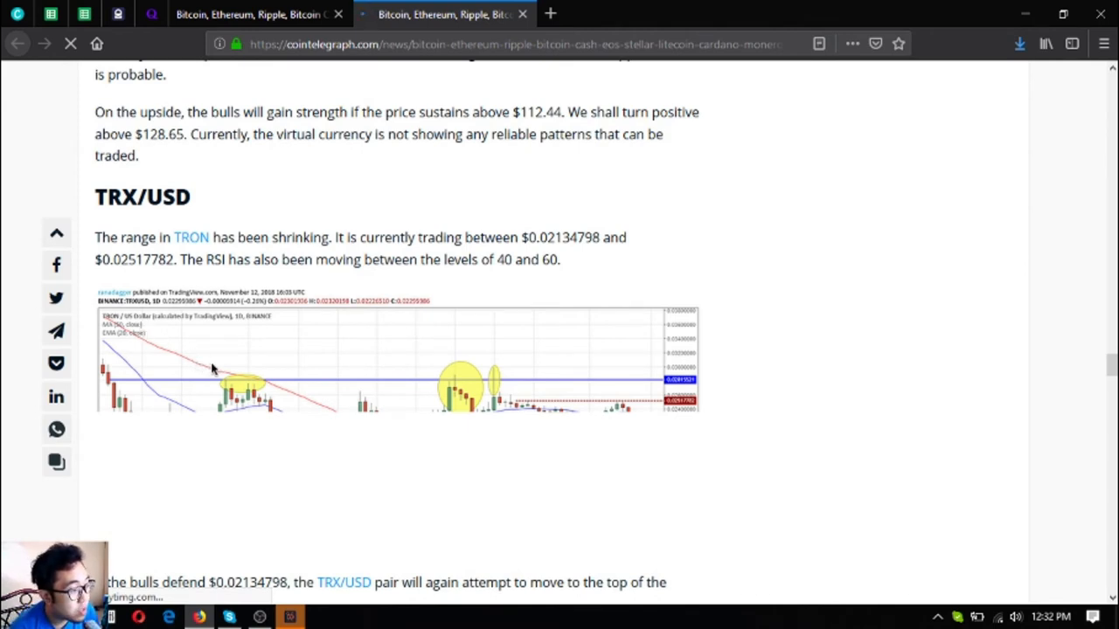
mouse_move(214, 371)
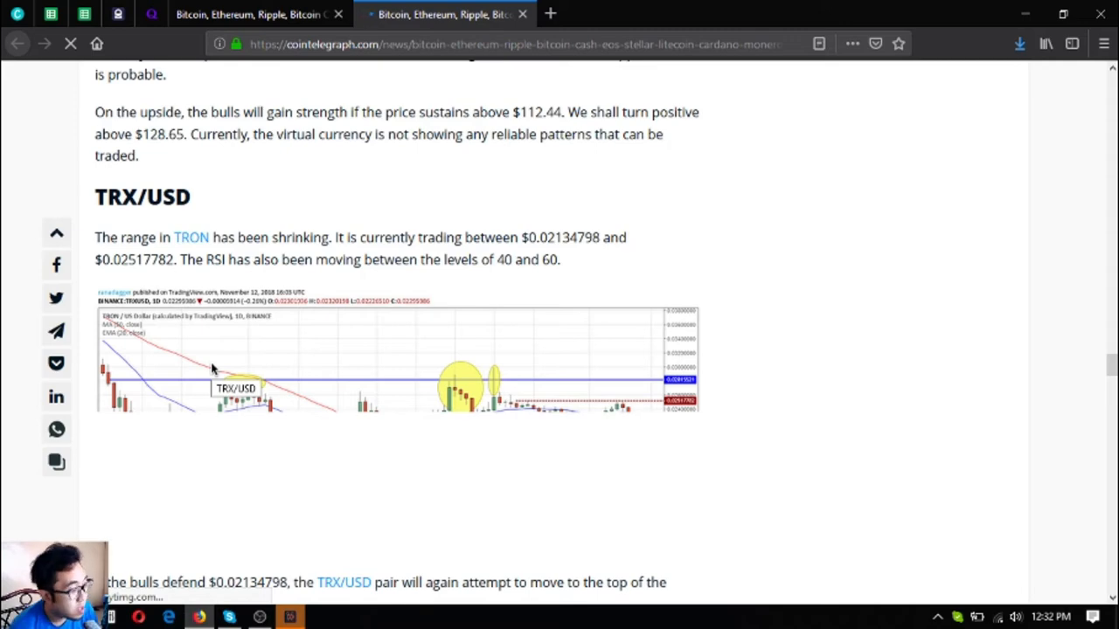
scroll("down", 3)
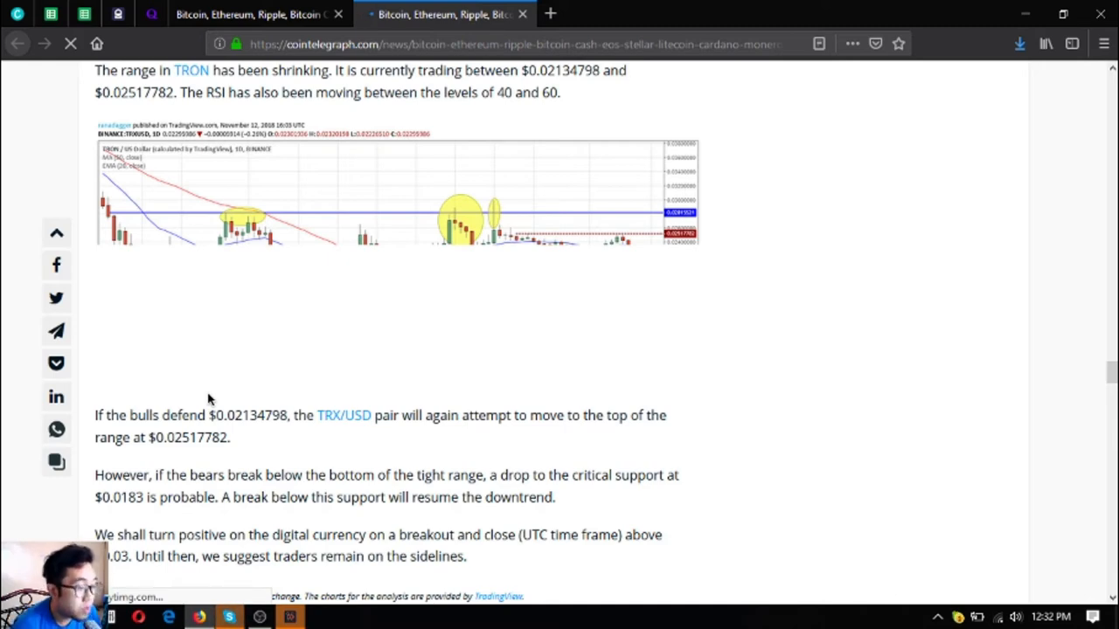
scroll("down", 3)
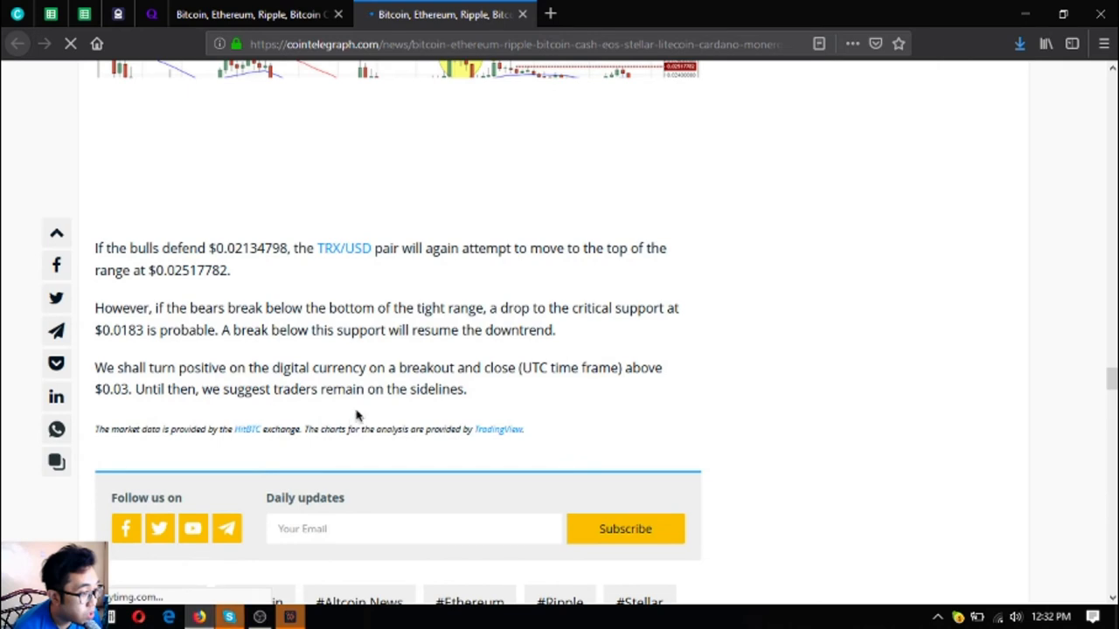
mouse_move(404, 444)
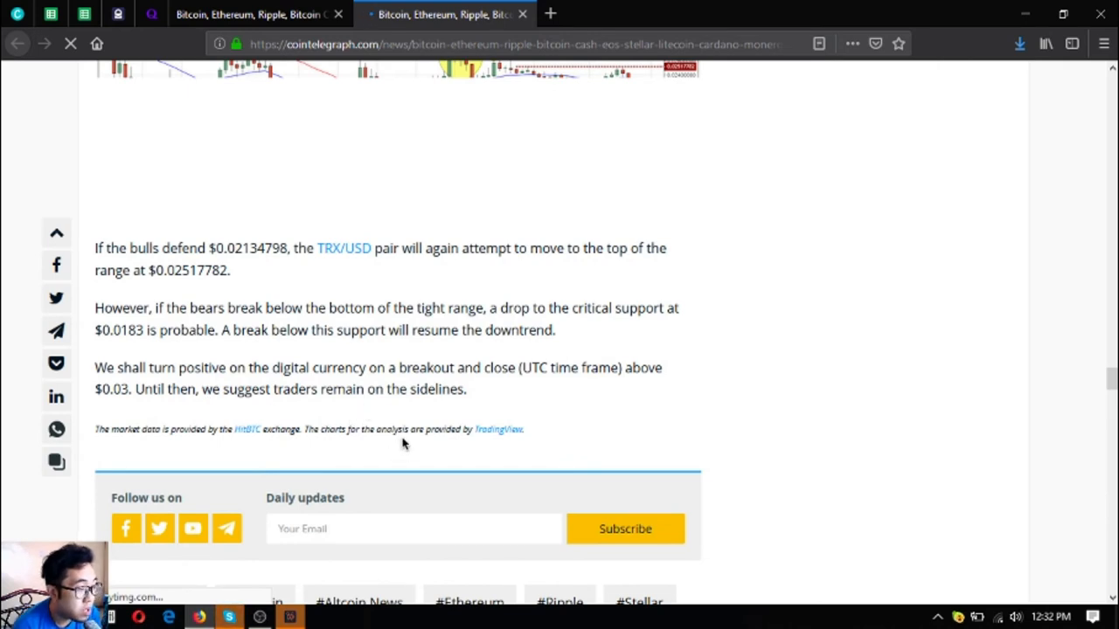
mouse_move(412, 416)
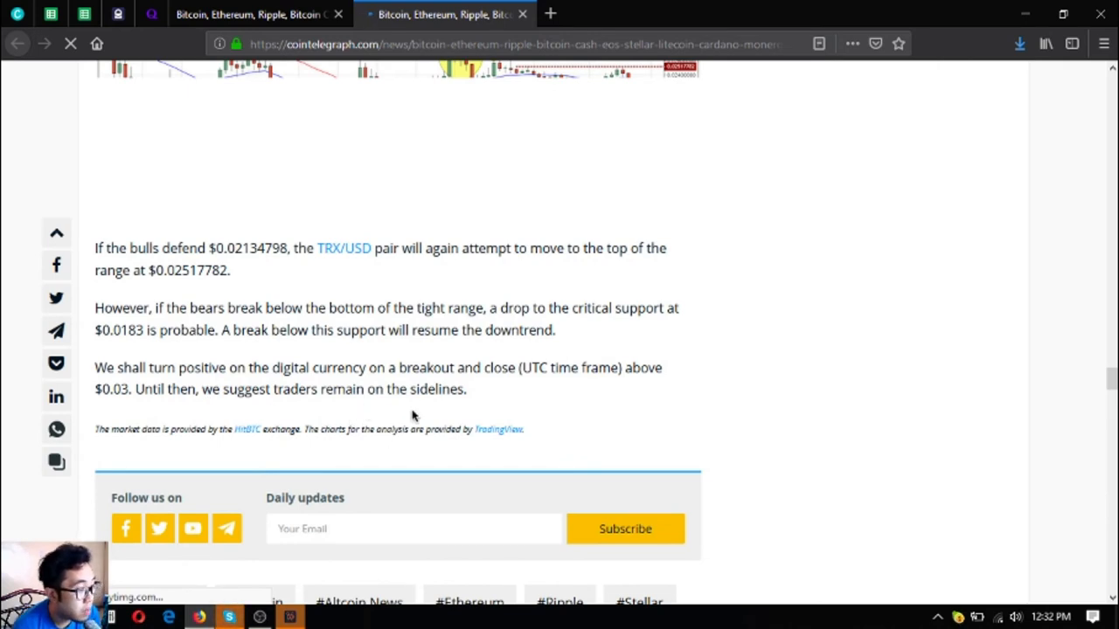
mouse_move(437, 362)
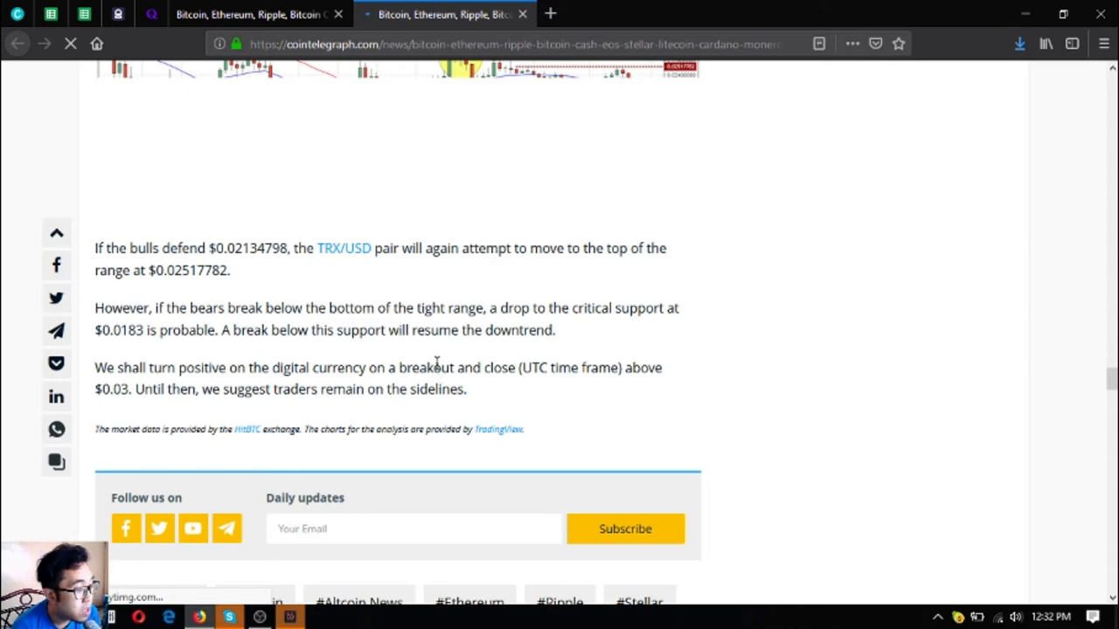
mouse_move(444, 301)
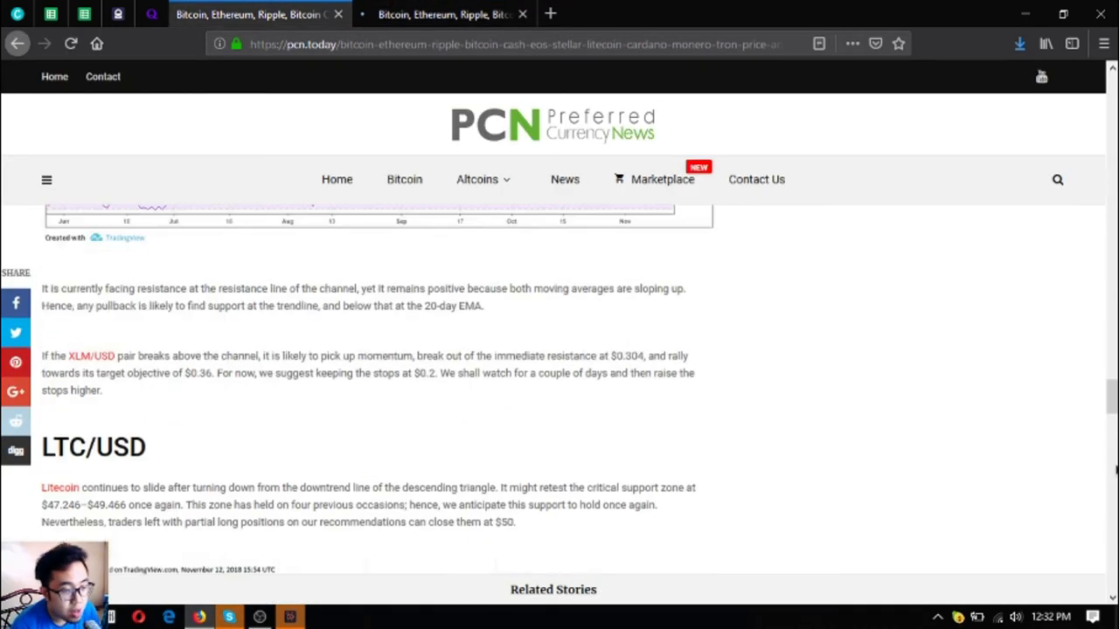
Scroll the PCN article back up to its headline at the top of the page
scroll("up", 3)
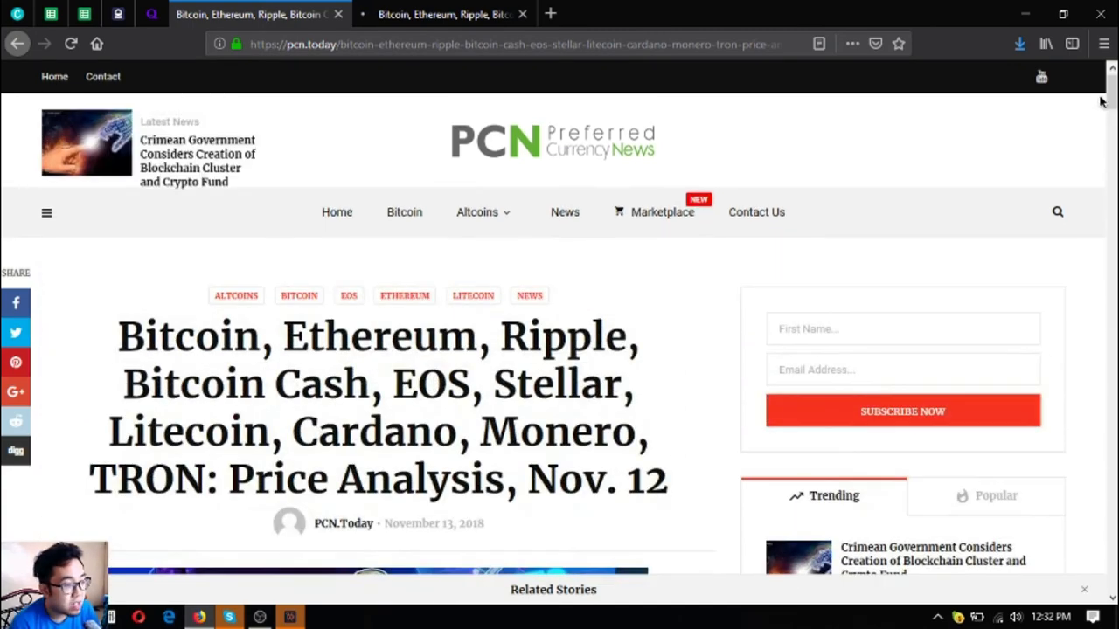
mouse_move(307, 353)
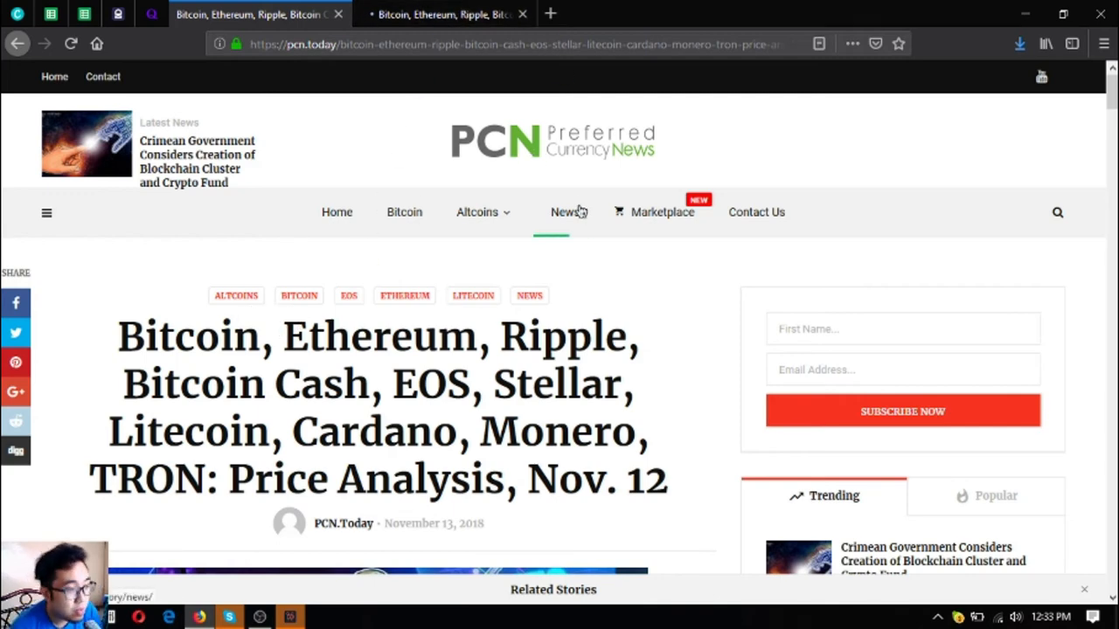
mouse_move(254, 14)
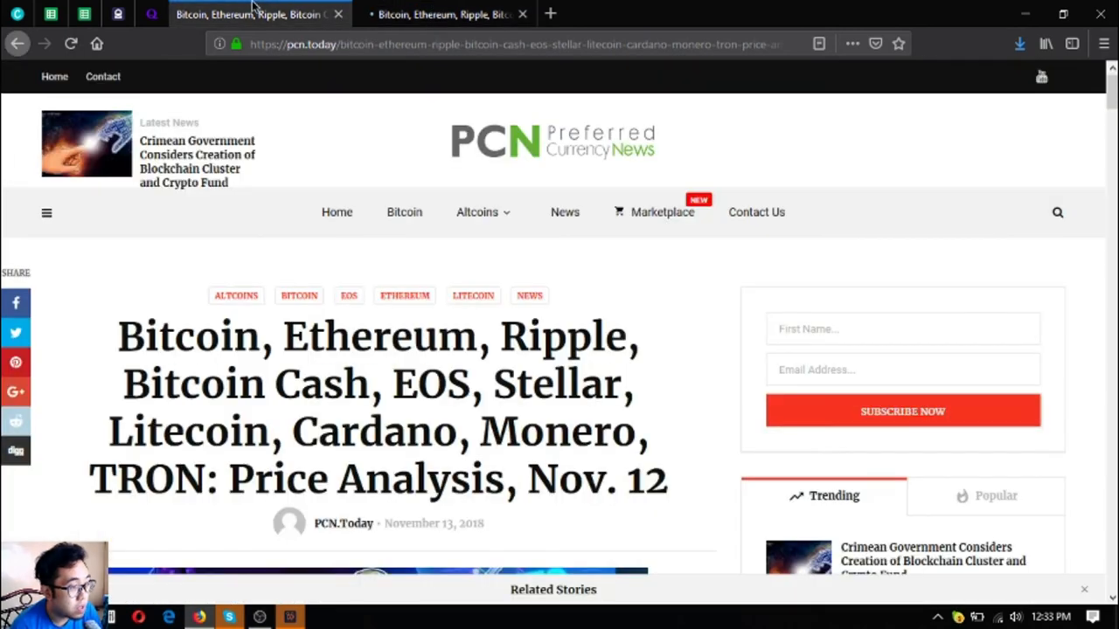
mouse_move(549, 14)
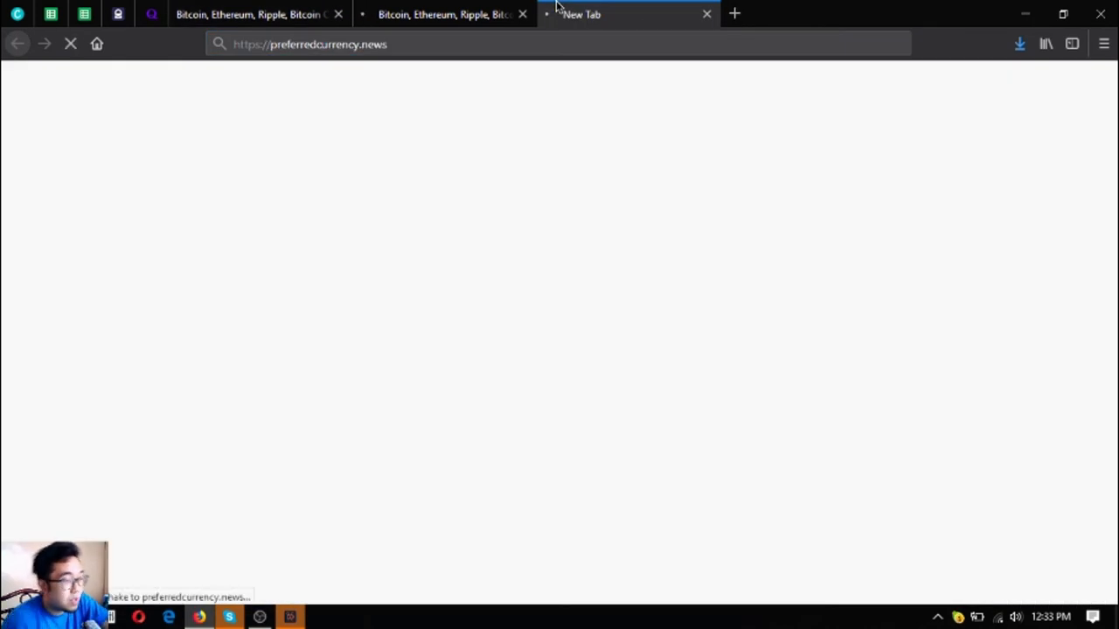
Load CoinMarketCap's DAV Coin page in a new tab via the coinmarketcap.com address suggestion
left_click(734, 14)
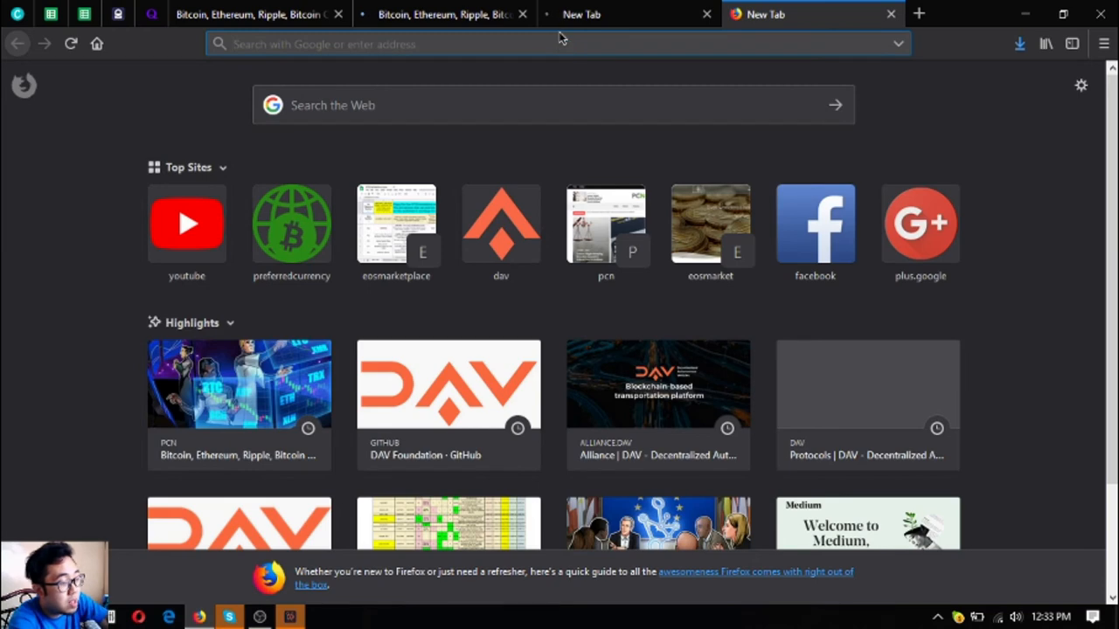
type("coinmarketcap.com")
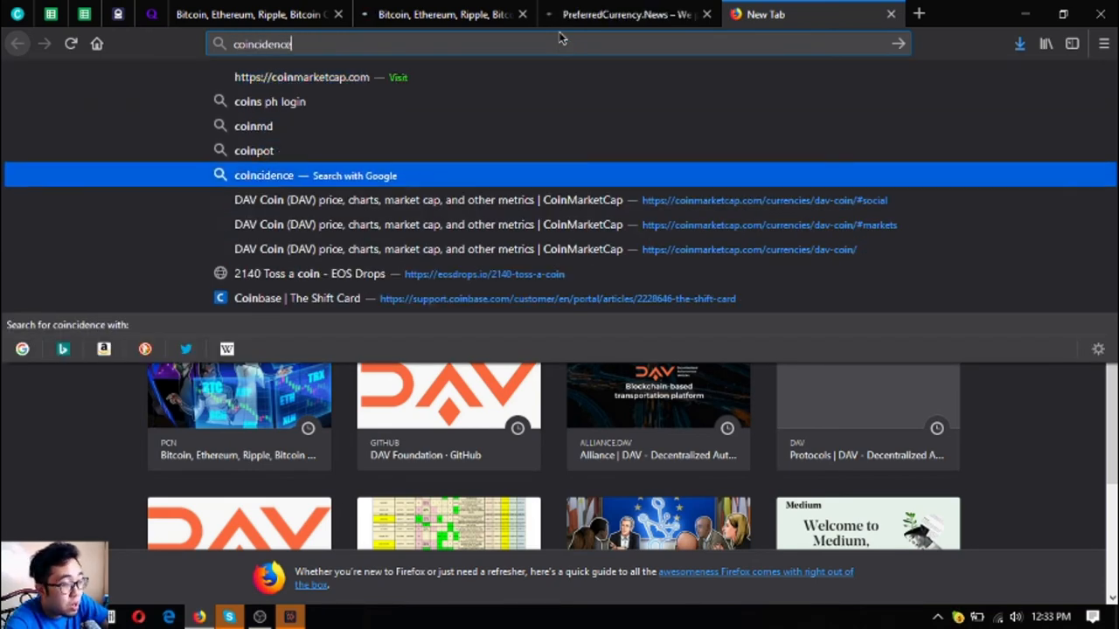
left_click(559, 199)
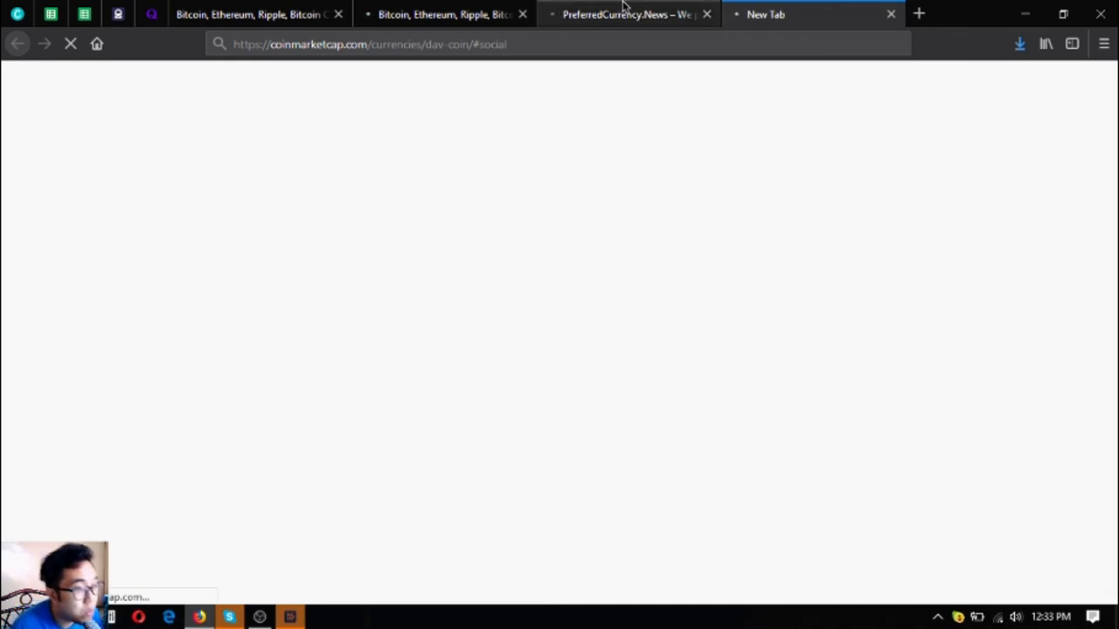
Switch between the PCN price-analysis tab and the DAV Coin tab, ending on the PCN article
left_click(626, 14)
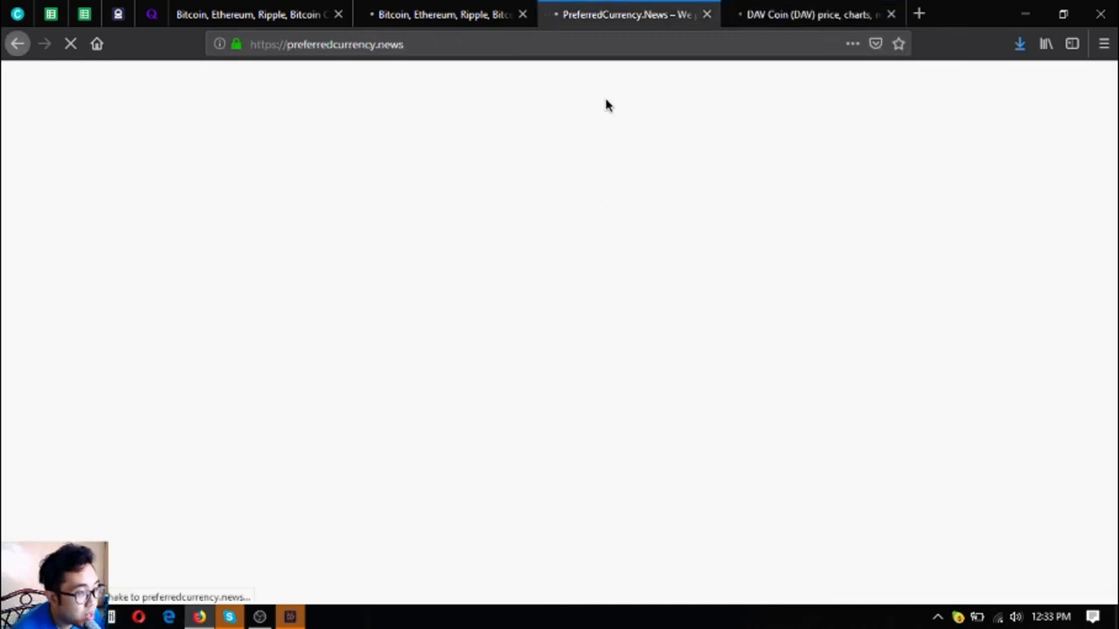
mouse_move(591, 168)
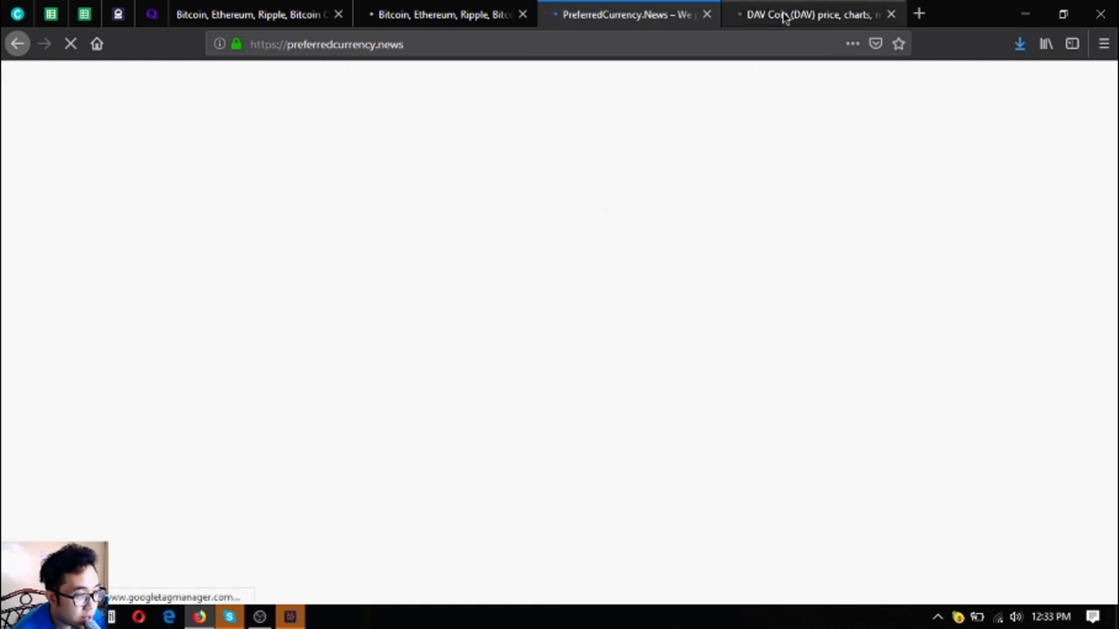
left_click(807, 14)
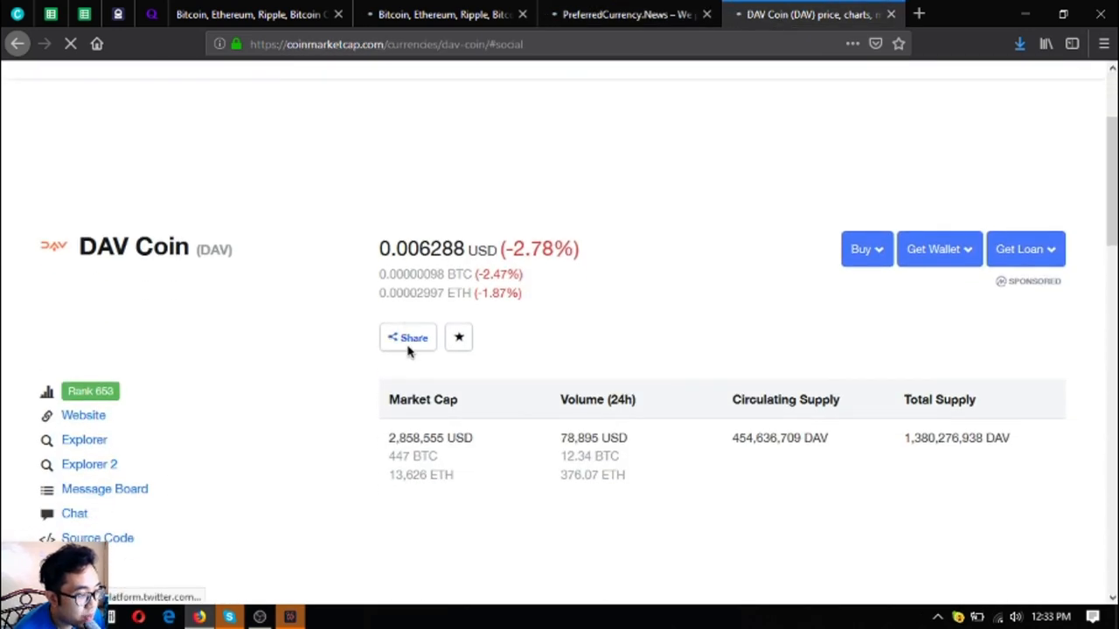
mouse_move(207, 307)
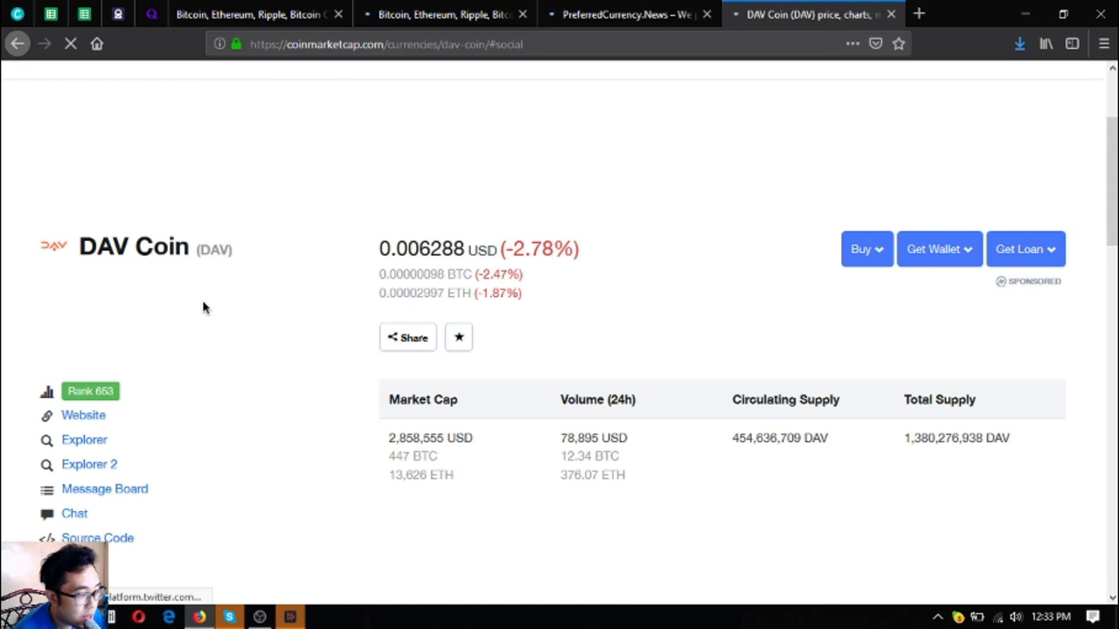
left_click(627, 14)
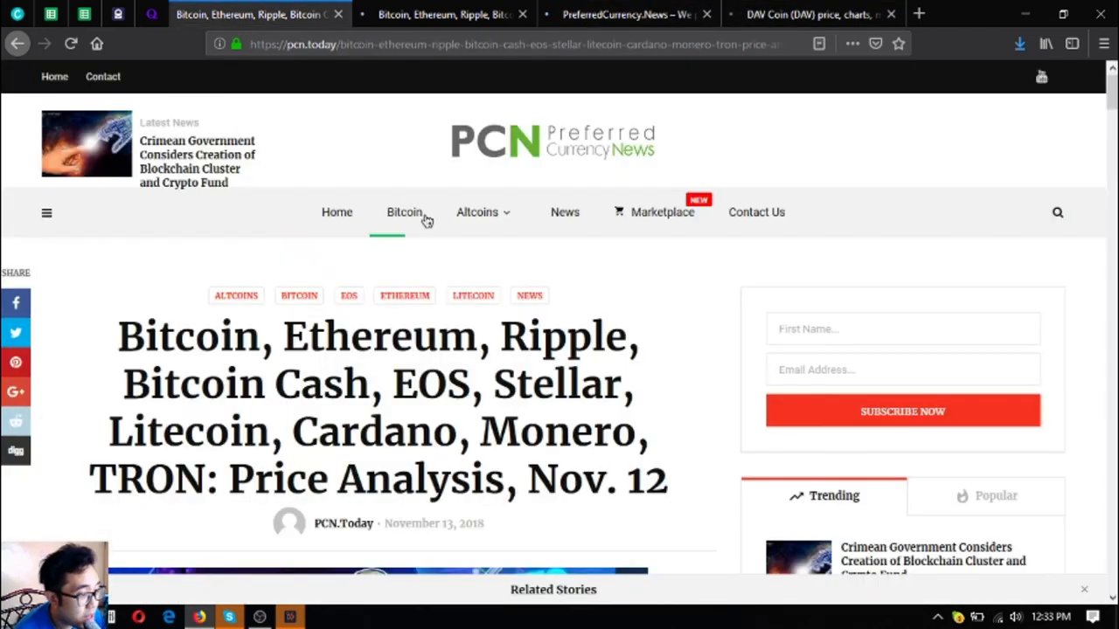
mouse_move(437, 288)
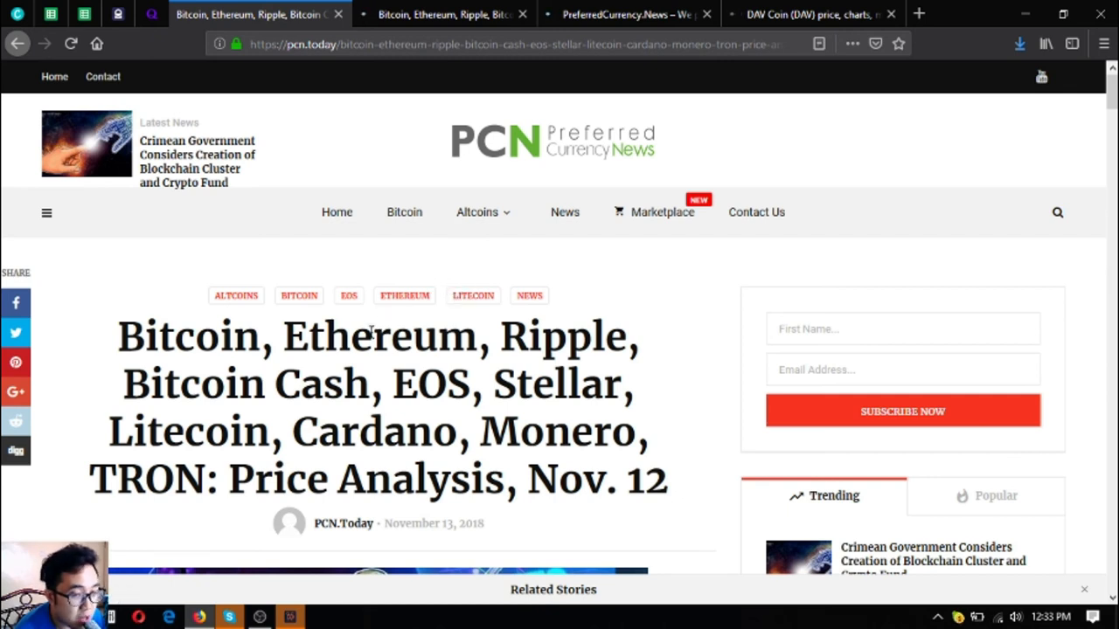
mouse_move(371, 332)
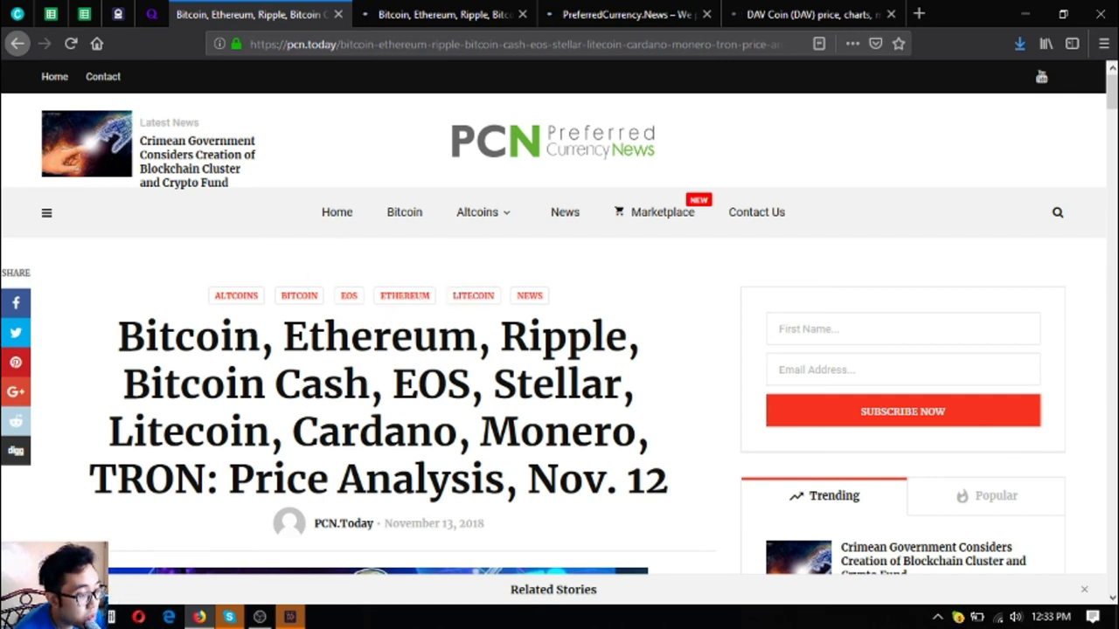